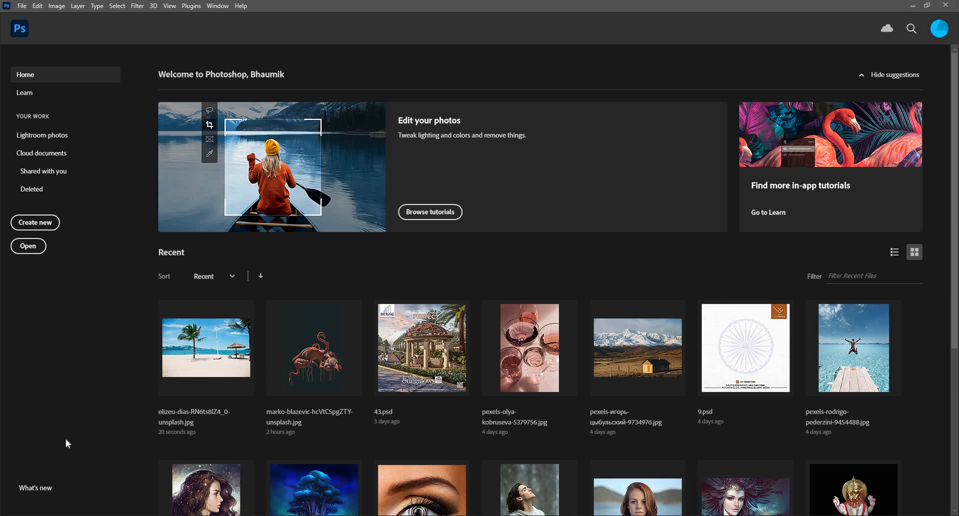
mouse_move(20, 337)
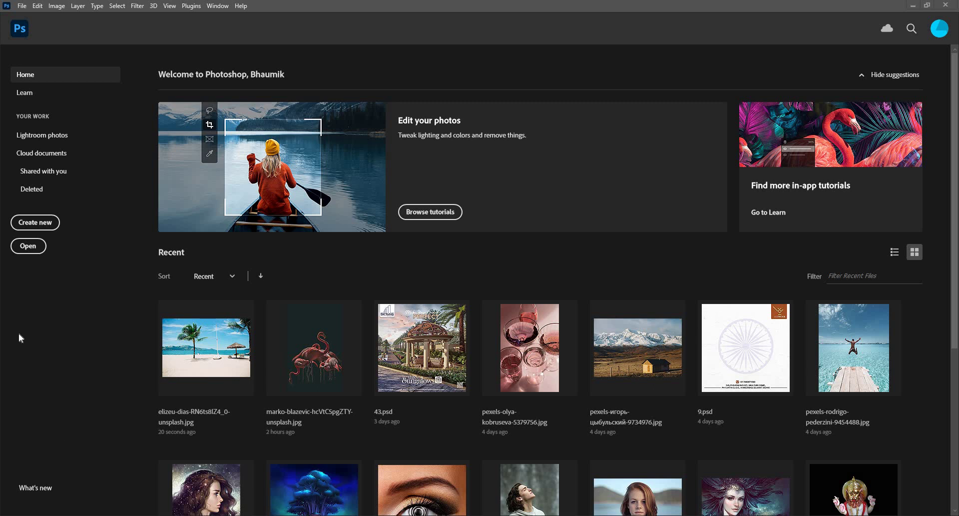
mouse_move(21, 338)
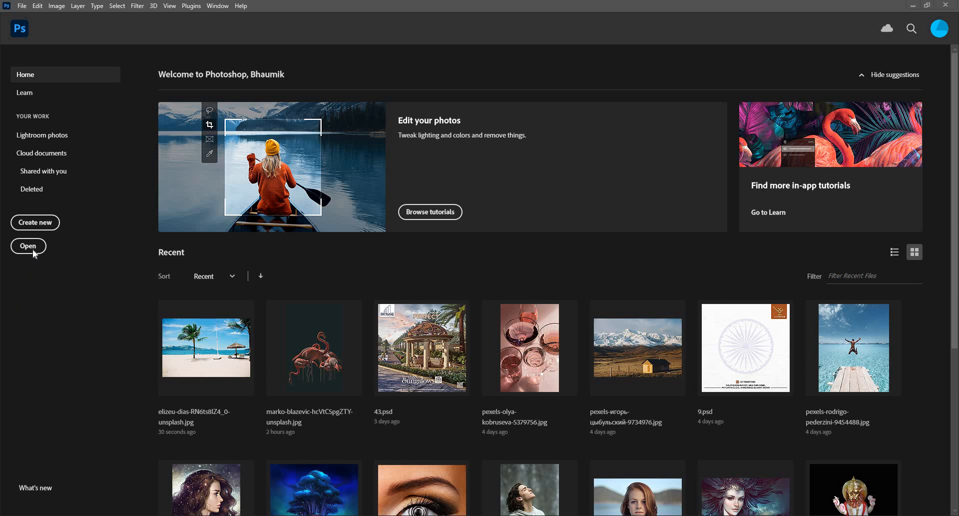
mouse_move(22, 6)
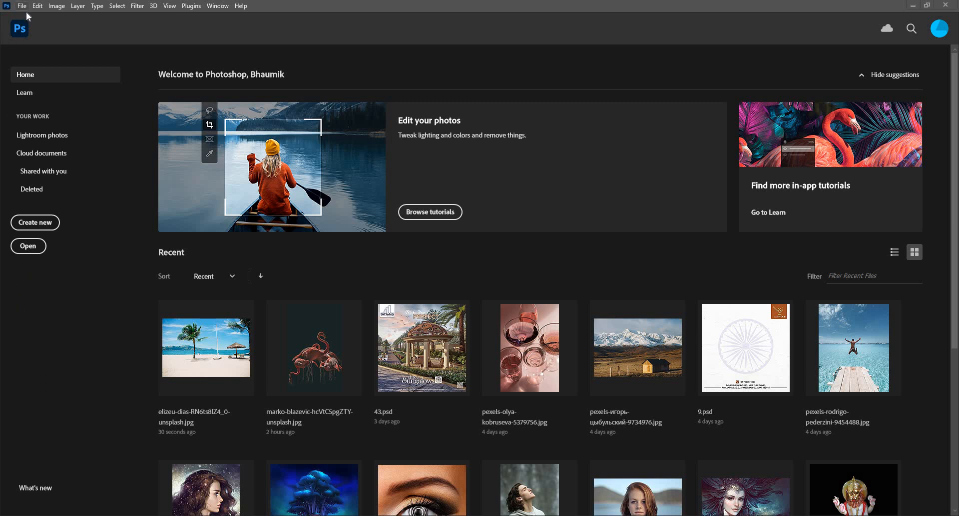
Show the File menu commands from the Photoshop home screen.
left_click(21, 6)
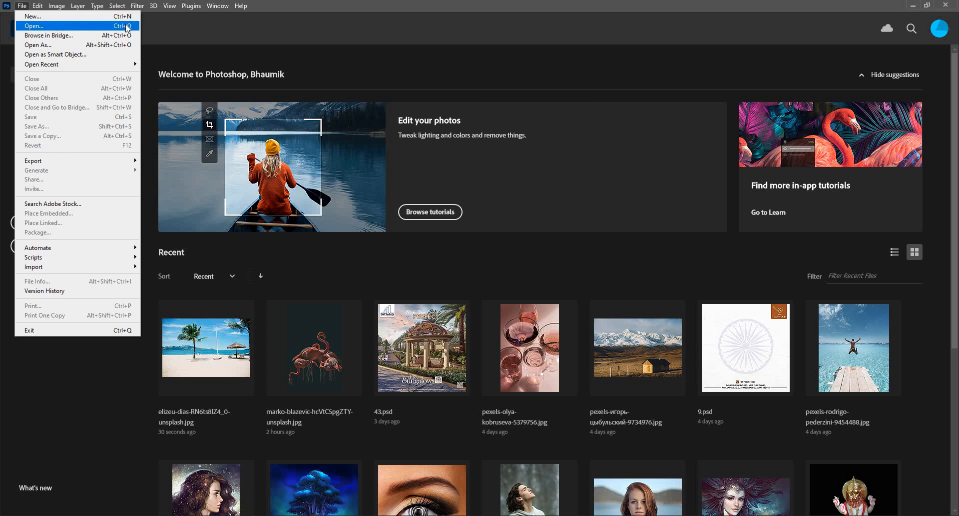
Open five images from Downloads, including the beach photo and snake paintings, as separate documents.
left_click(34, 26)
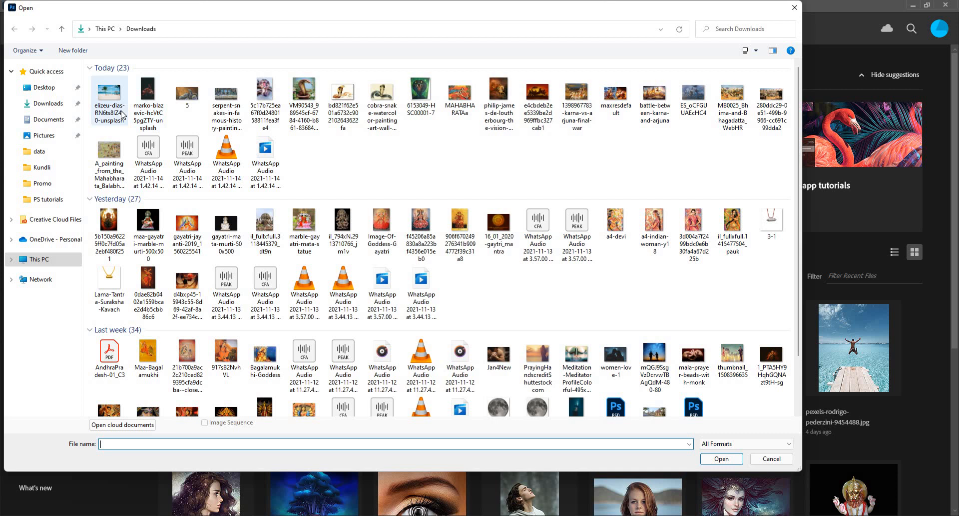
mouse_move(181, 104)
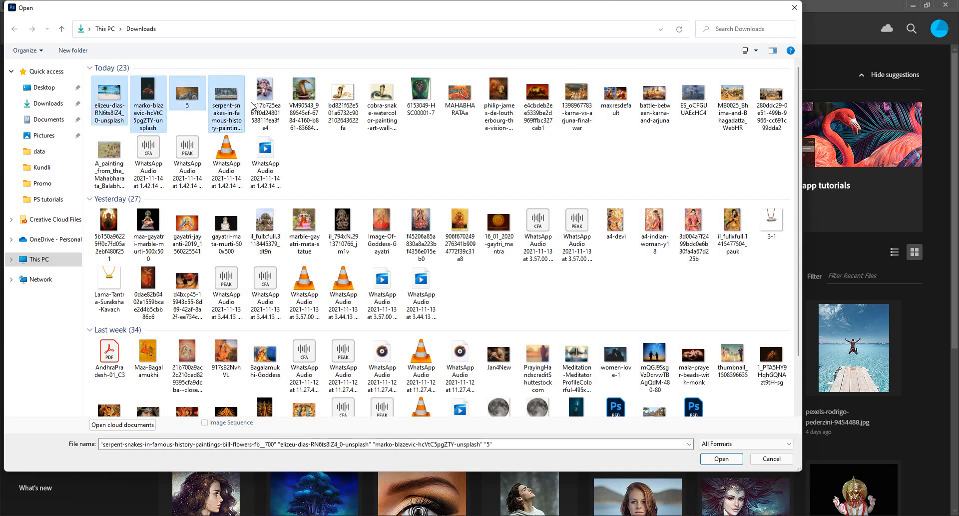
left_click(263, 98)
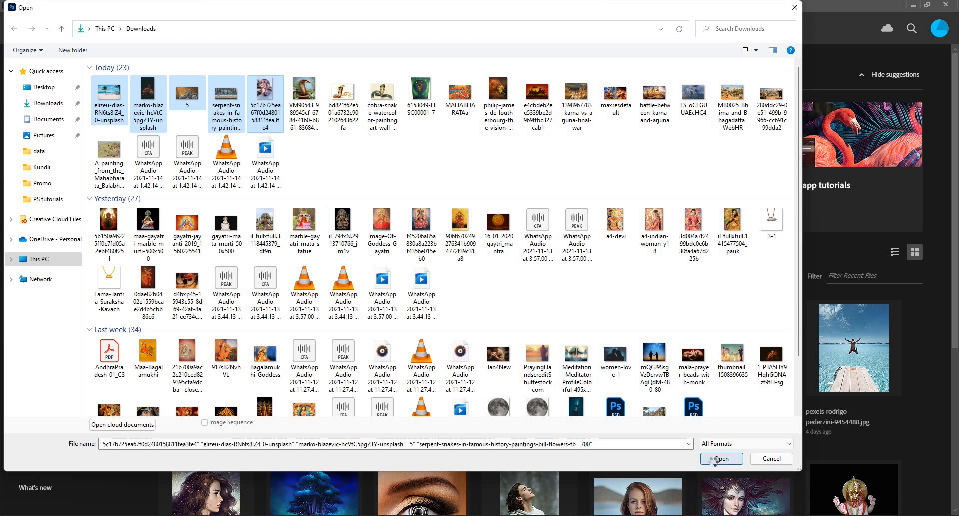
left_click(721, 458)
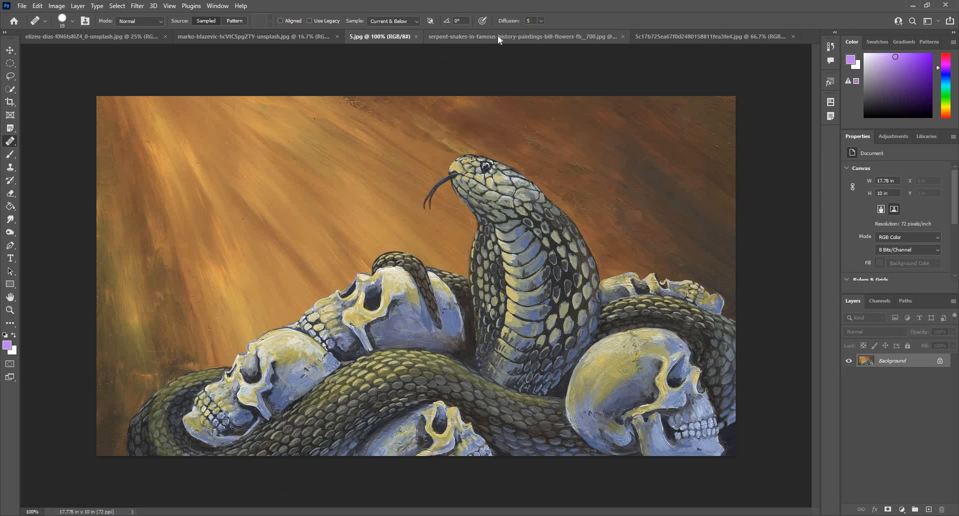
Browse the snake images, float two as windows, then consolidate all documents back to tabs.
left_click(523, 36)
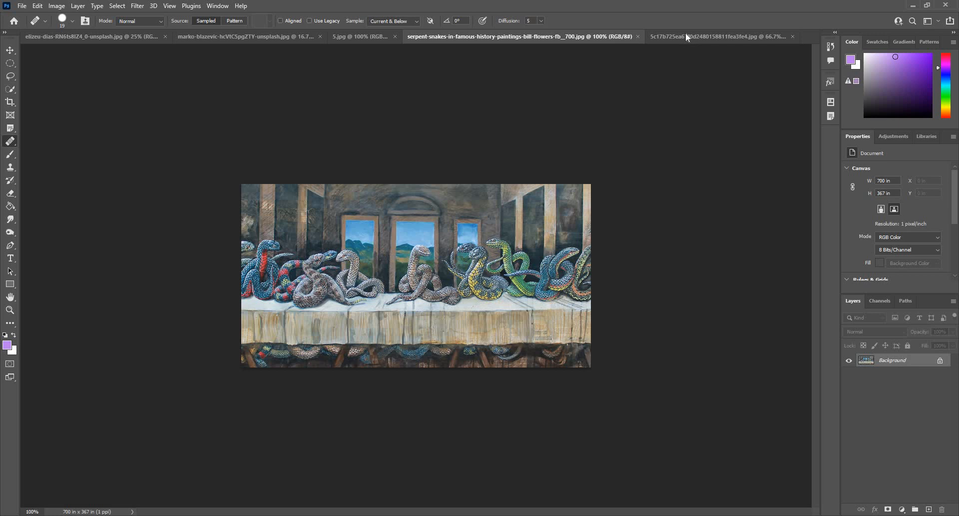
left_click(709, 36)
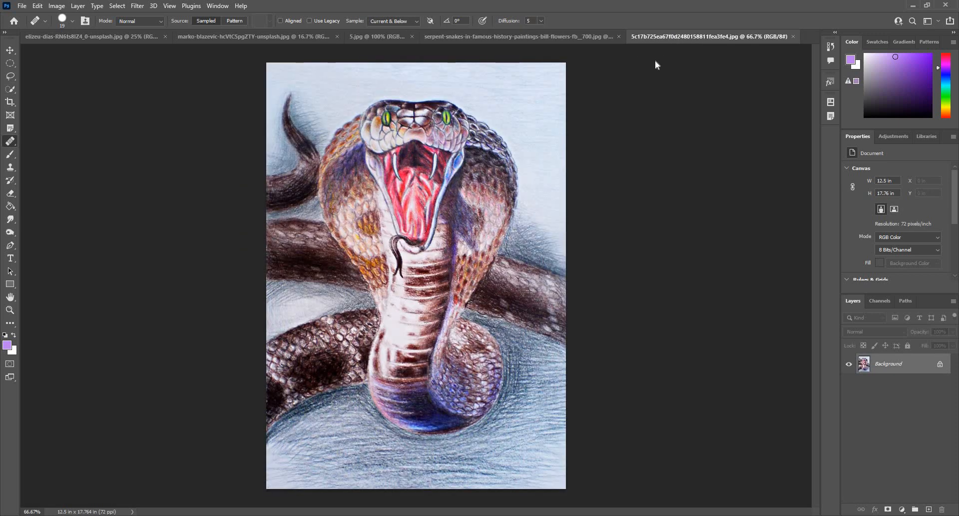
left_click_drag(710, 36, 449, 40)
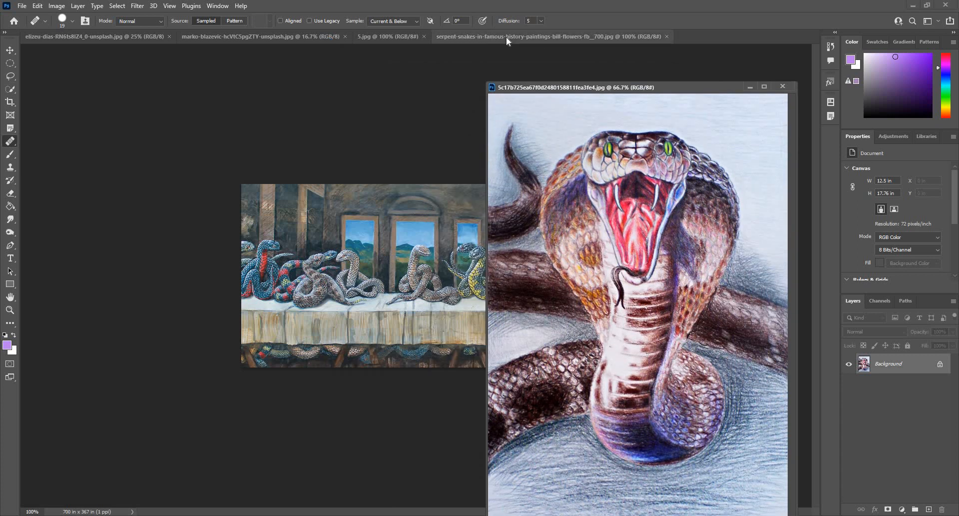
left_click(547, 36)
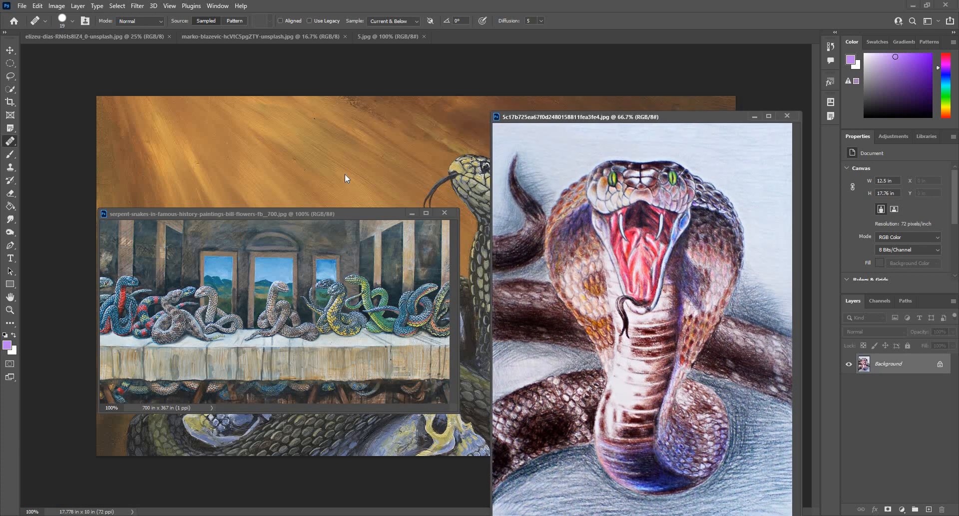
left_click(788, 116)
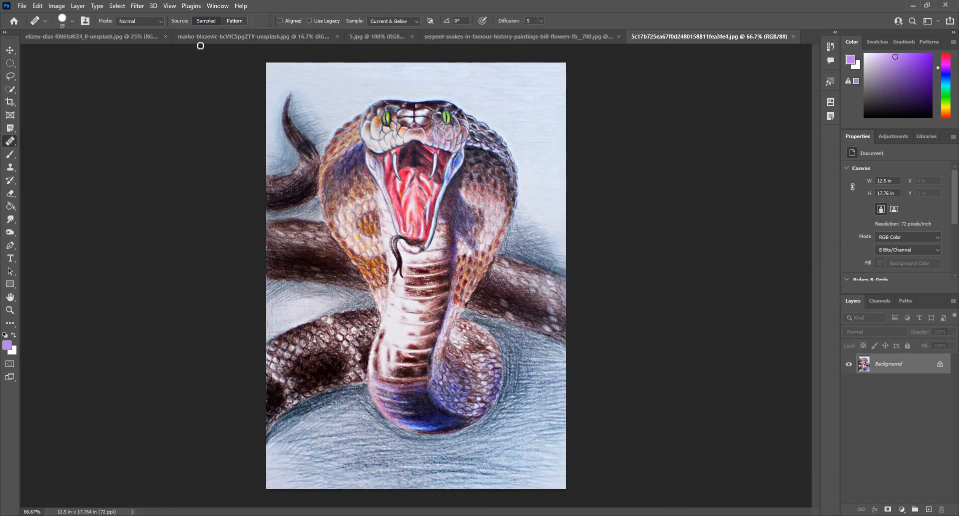
mouse_move(203, 48)
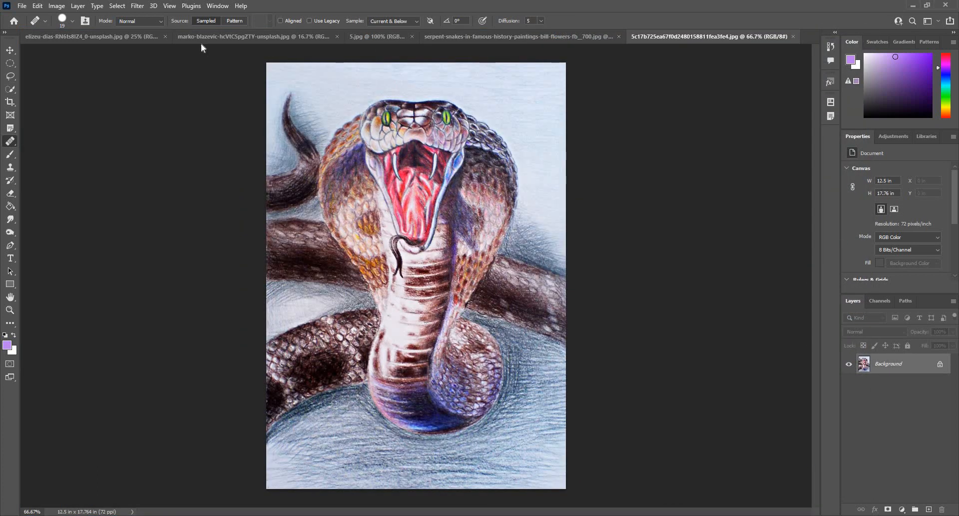
Close the snake images, keep the beach photo, and duplicate its background into Layer 1.
left_click(254, 36)
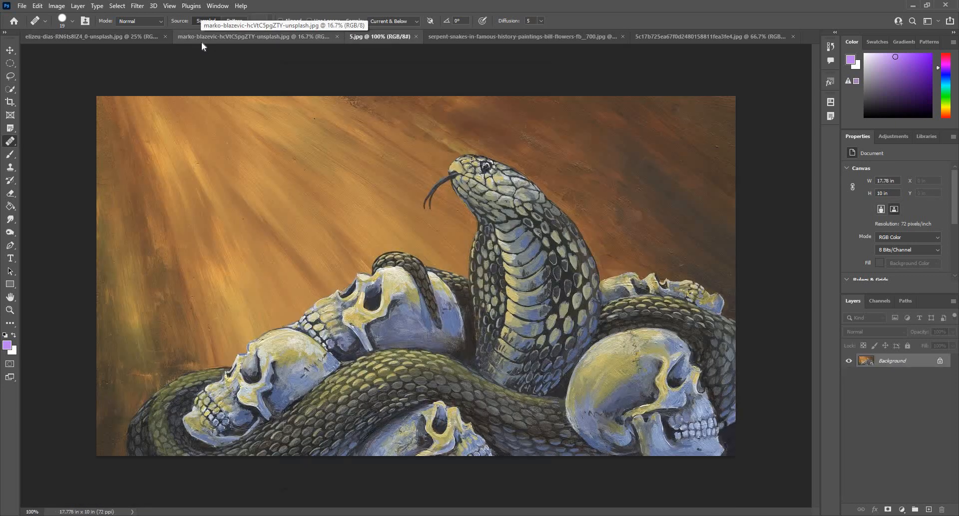
left_click(92, 36)
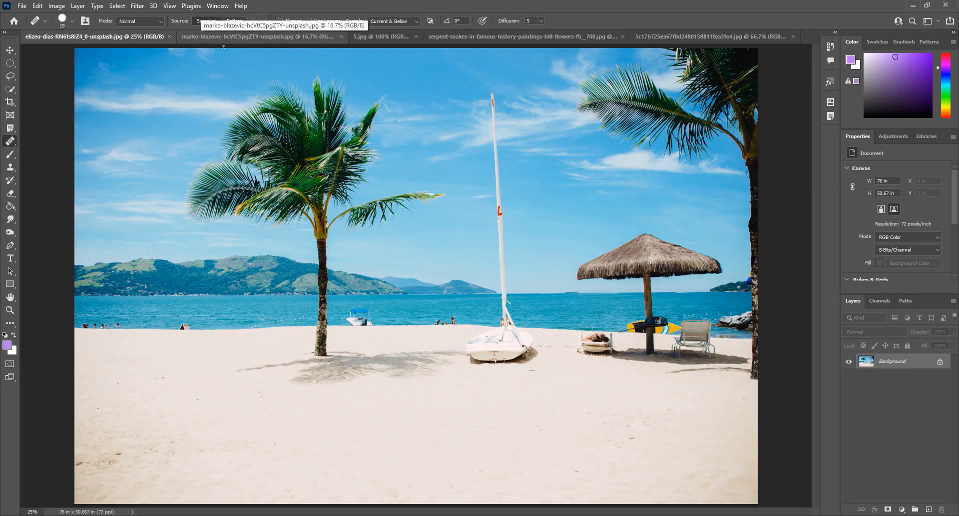
left_click(795, 36)
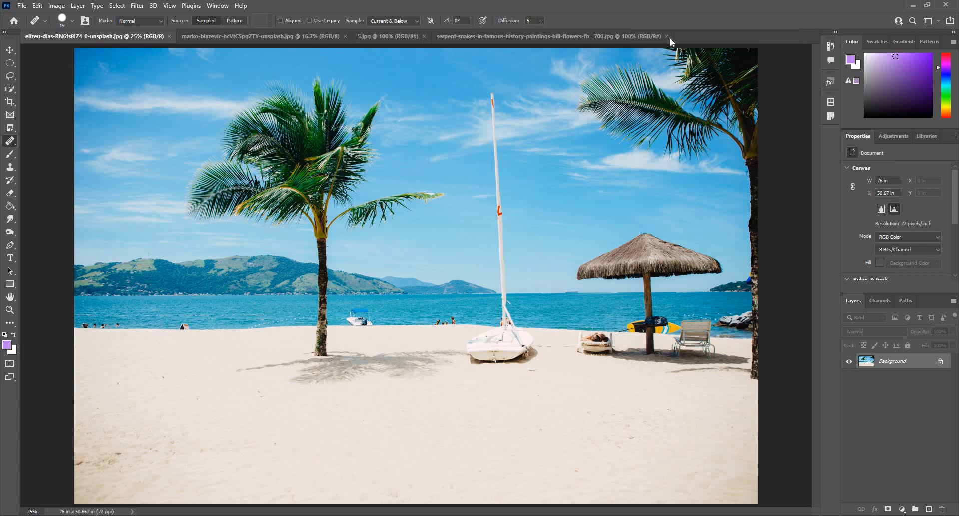
left_click(667, 36)
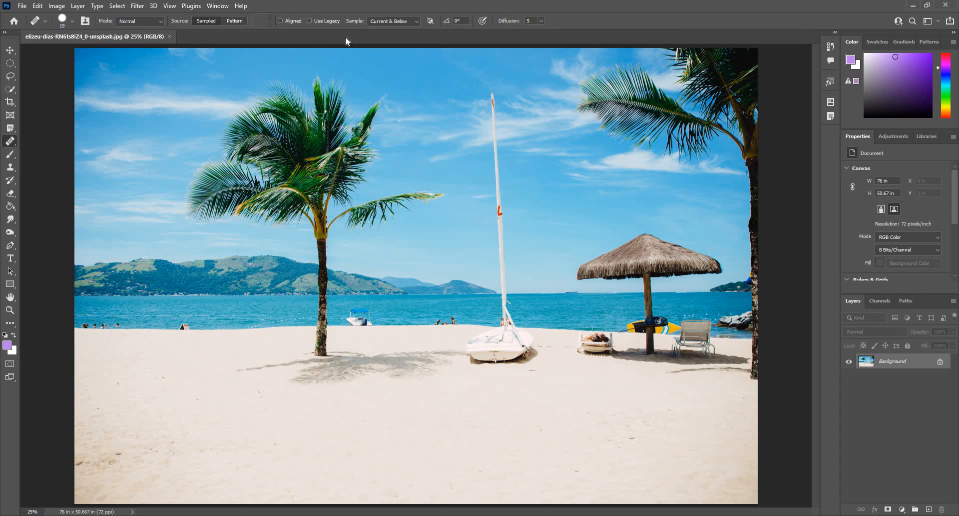
mouse_move(737, 410)
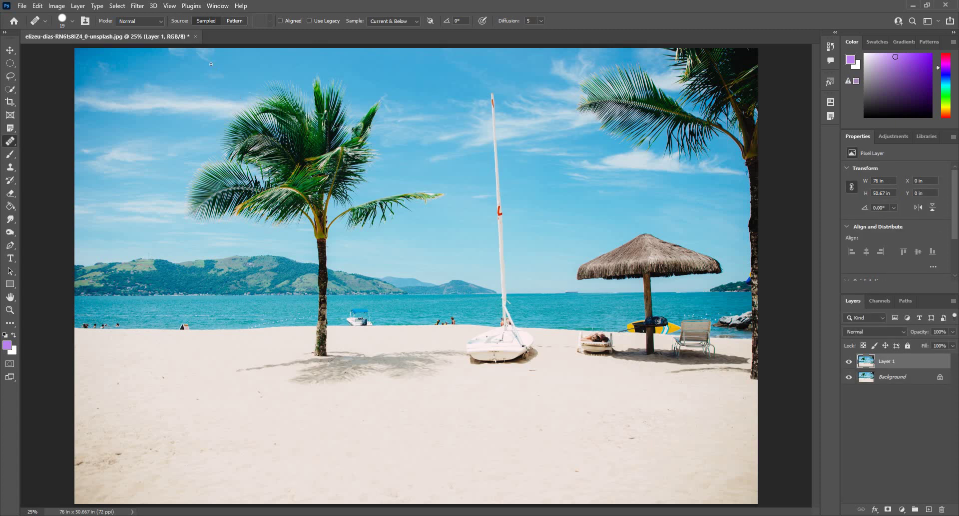
mouse_move(176, 58)
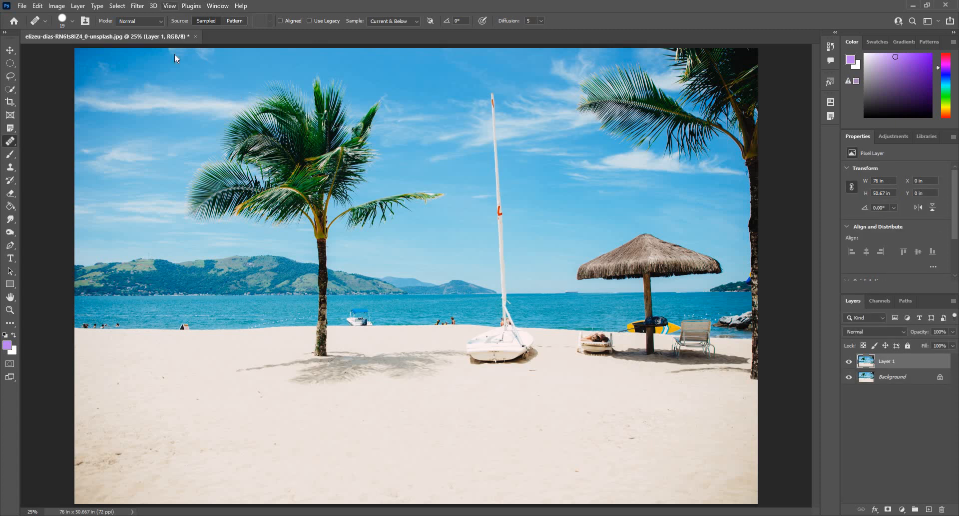
left_click(170, 6)
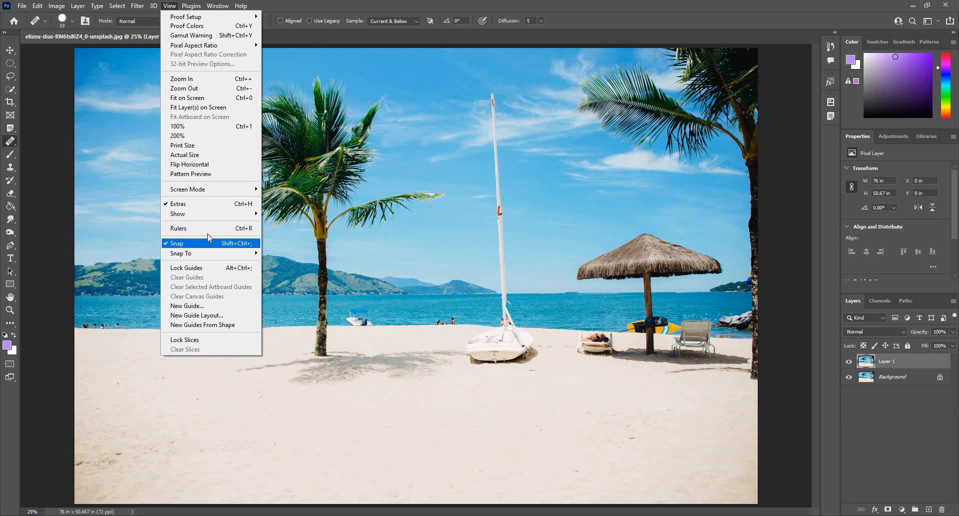
mouse_move(214, 306)
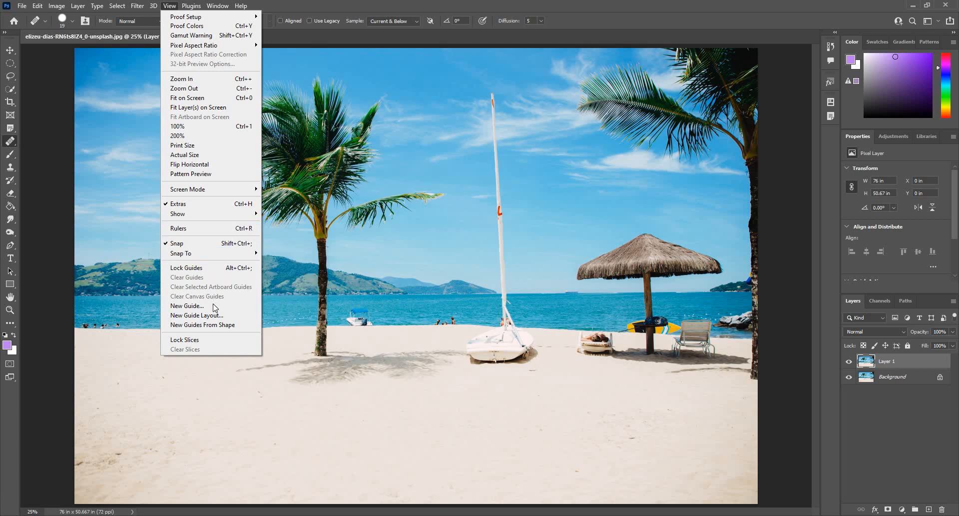
Add a horizontal guide at 50% across the middle of the beach photo.
left_click(188, 307)
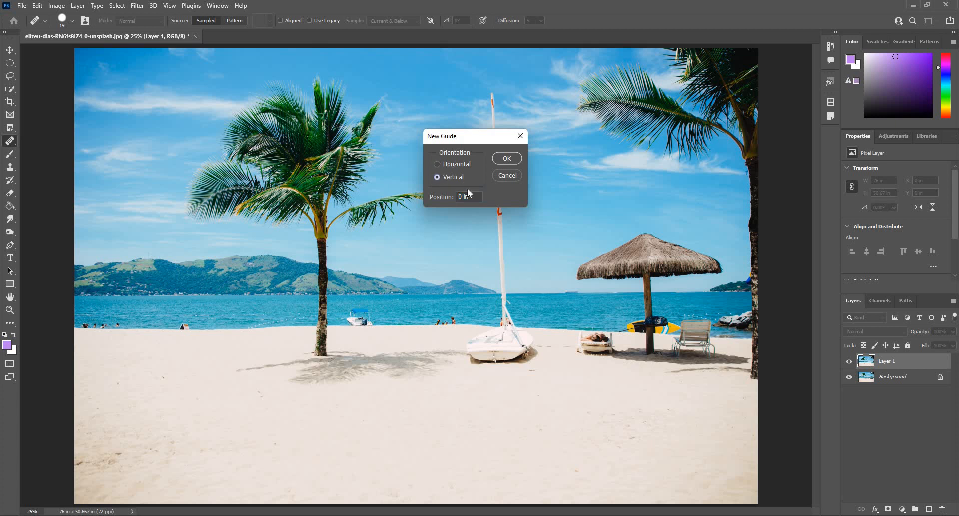
left_click(438, 164)
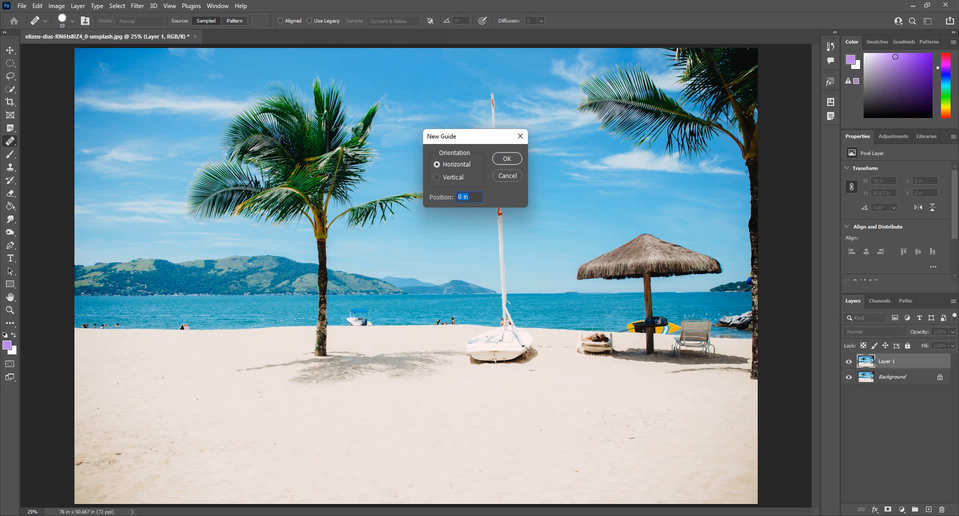
type("50")
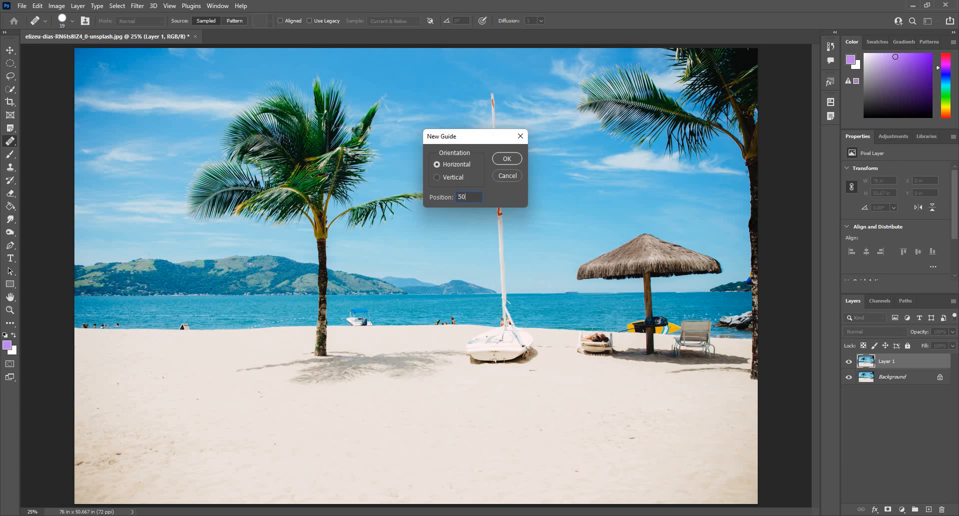
type("%")
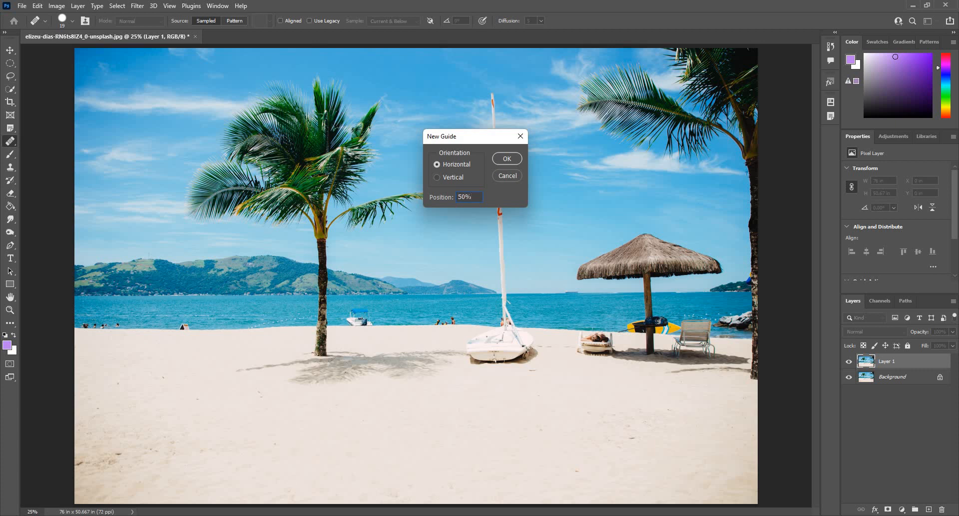
left_click(505, 159)
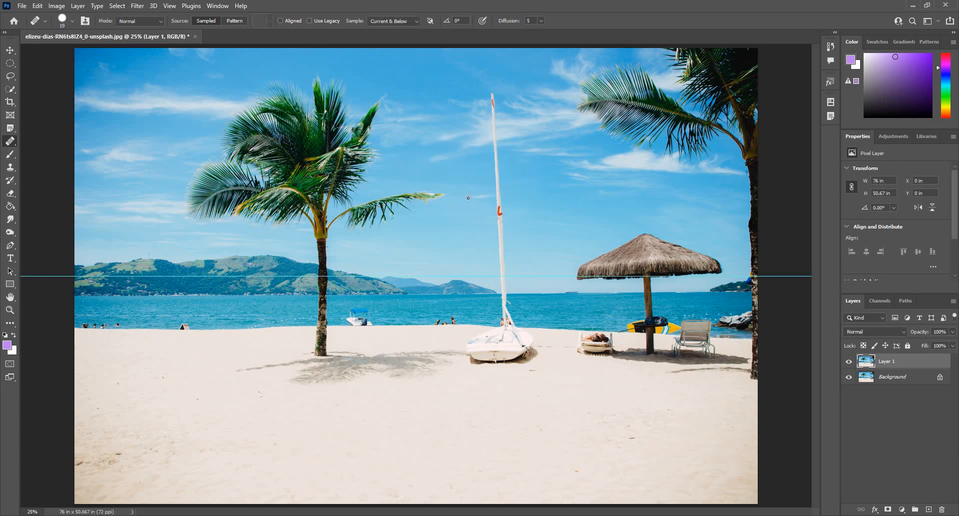
mouse_move(700, 282)
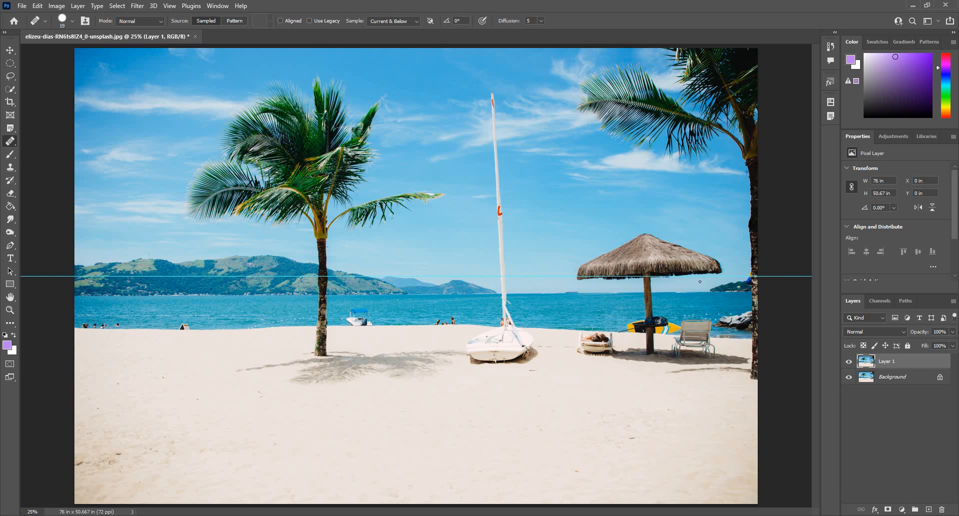
mouse_move(478, 272)
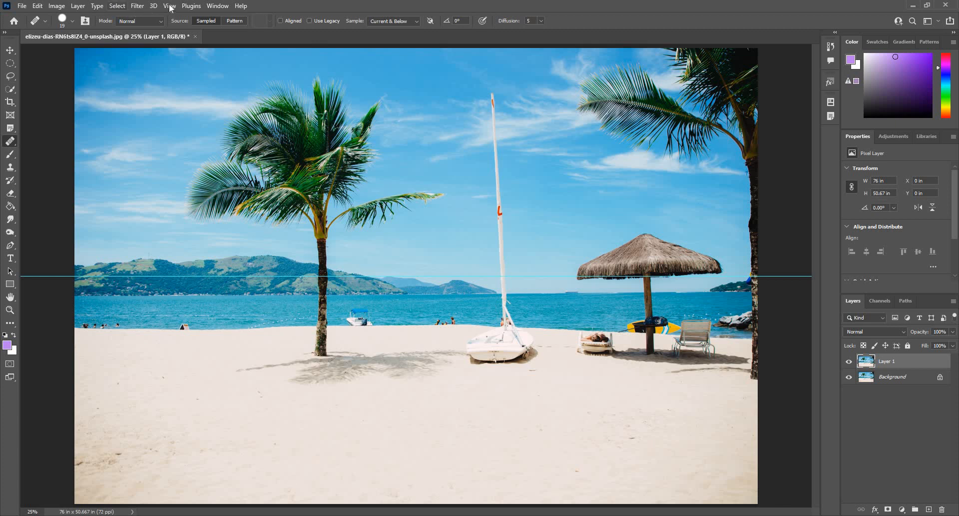
Add a vertical guide at 50% so the guides cross at the photo's centre.
left_click(170, 6)
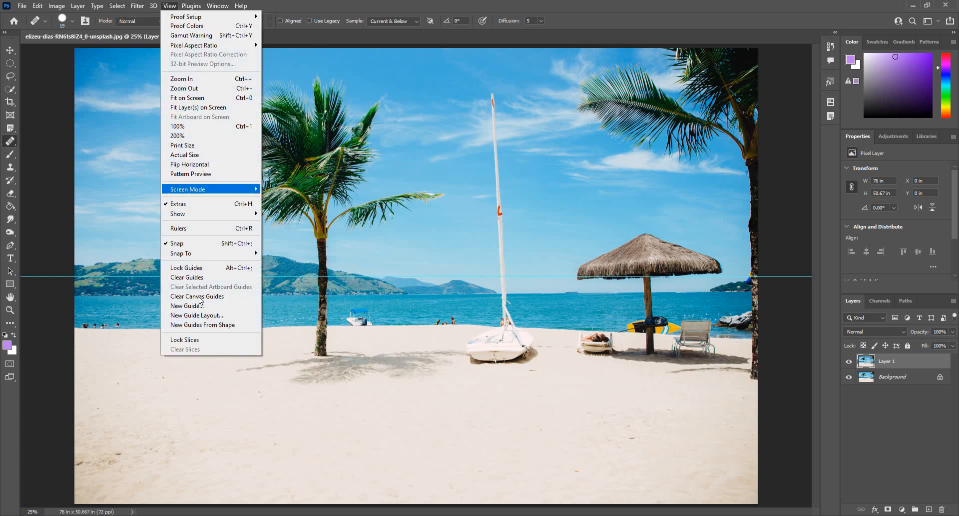
left_click(189, 306)
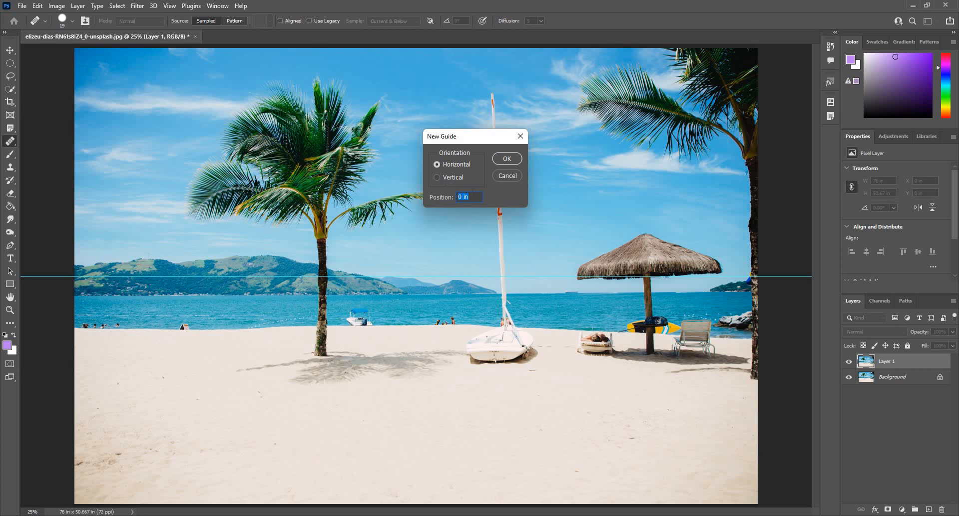
left_click(437, 164)
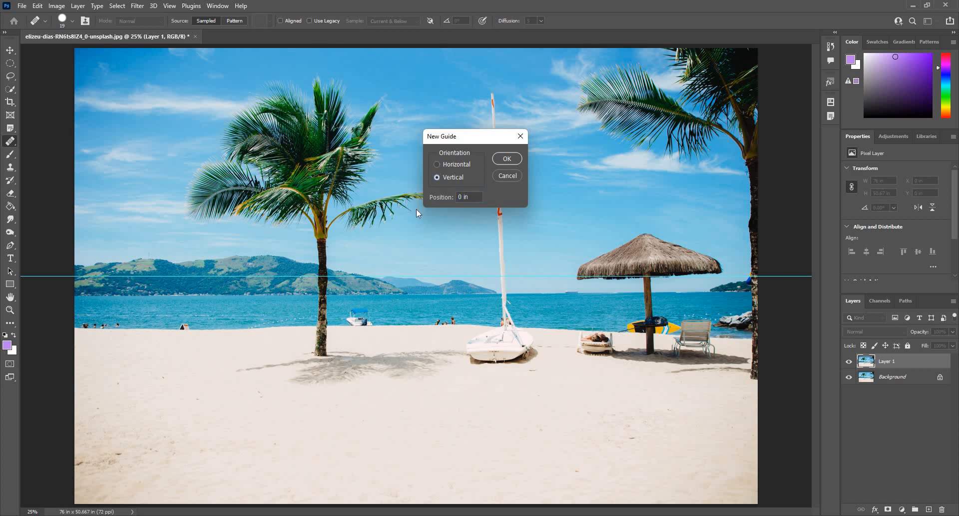
type("50")
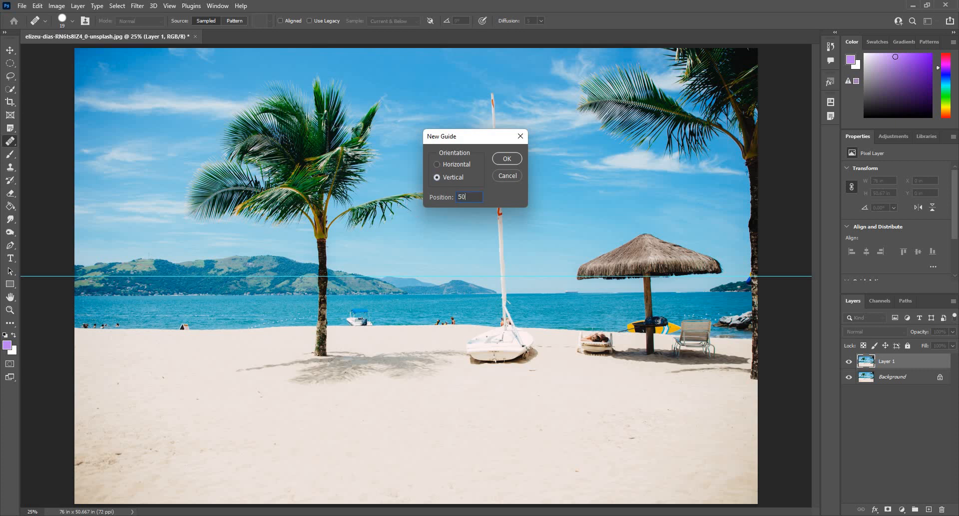
left_click(507, 159)
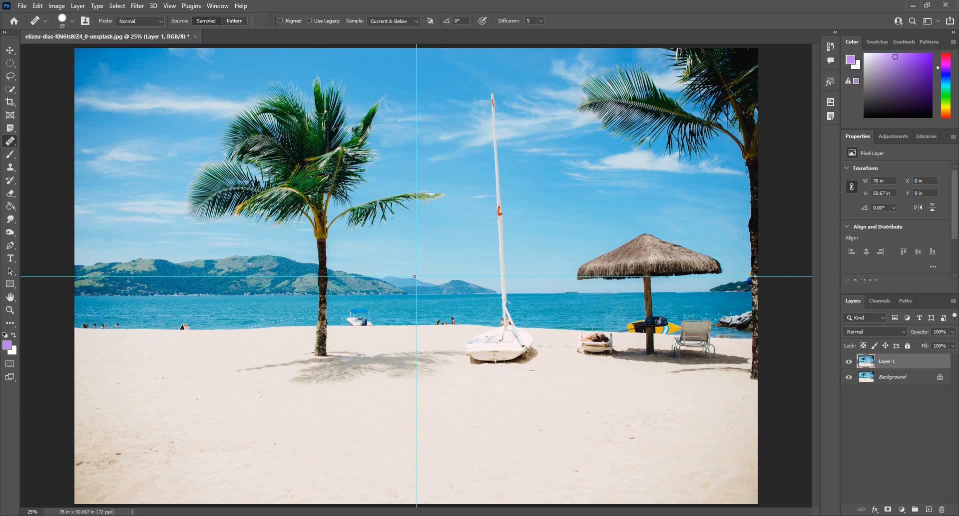
mouse_move(124, 102)
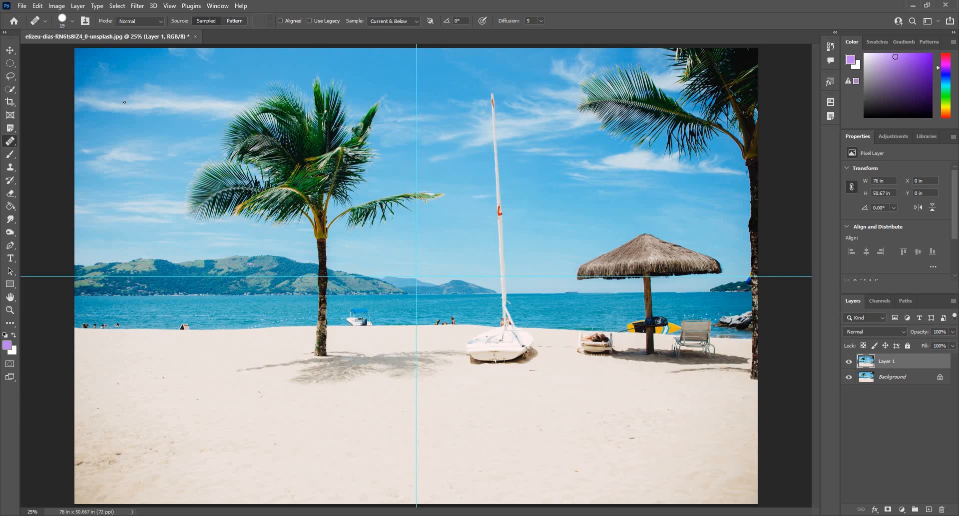
left_click(10, 49)
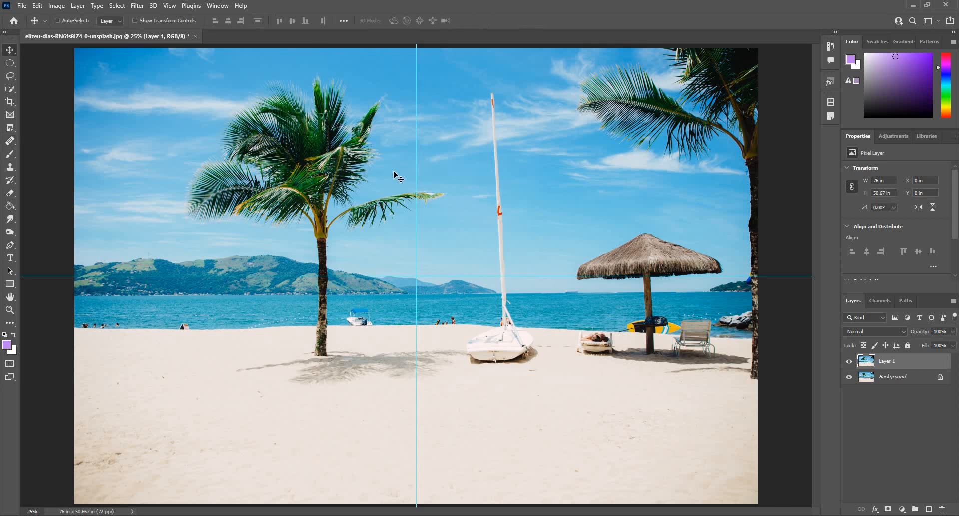
mouse_move(317, 178)
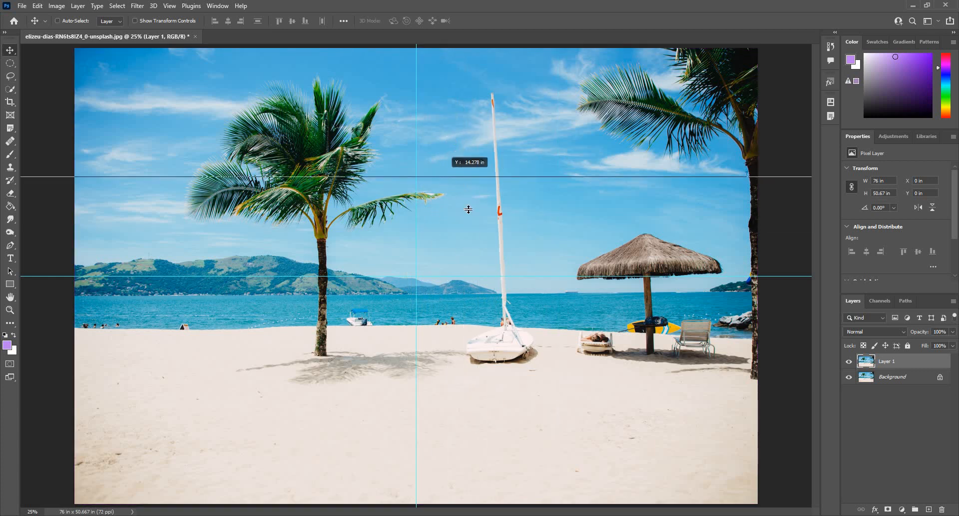
Drag a horizontal guide through the sky and a vertical guide near the photo's left side.
left_click_drag(468, 178, 481, 286)
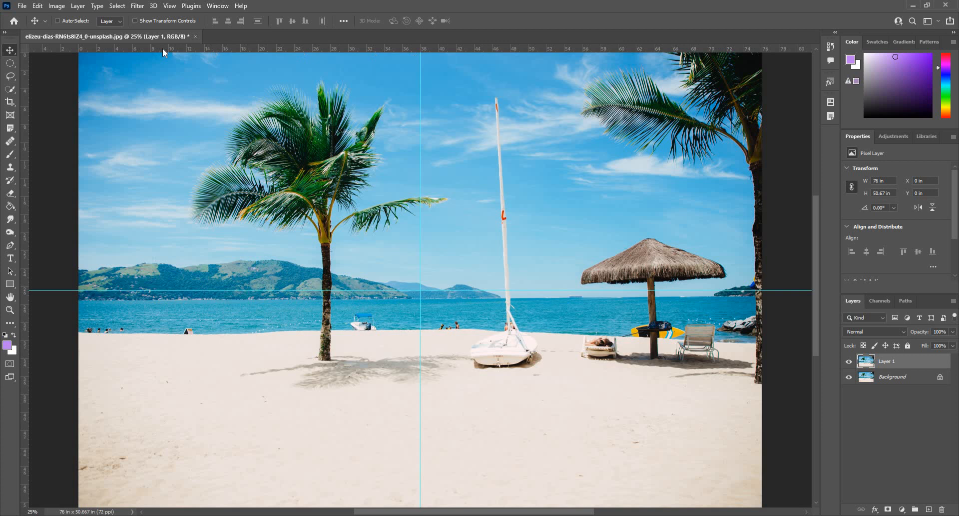
mouse_move(421, 49)
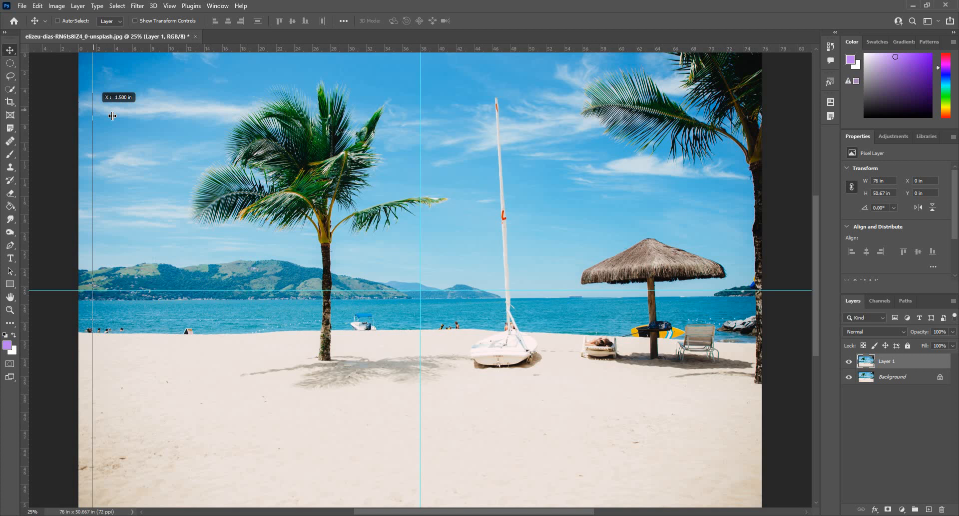
left_click_drag(92, 116, 28, 141)
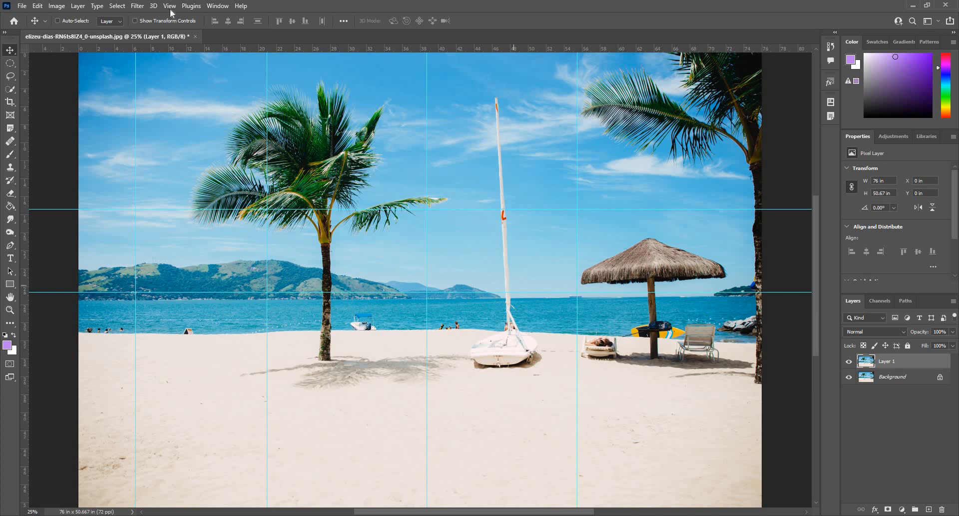
Hide the guides, show them again, and reach the grid display option.
left_click(170, 6)
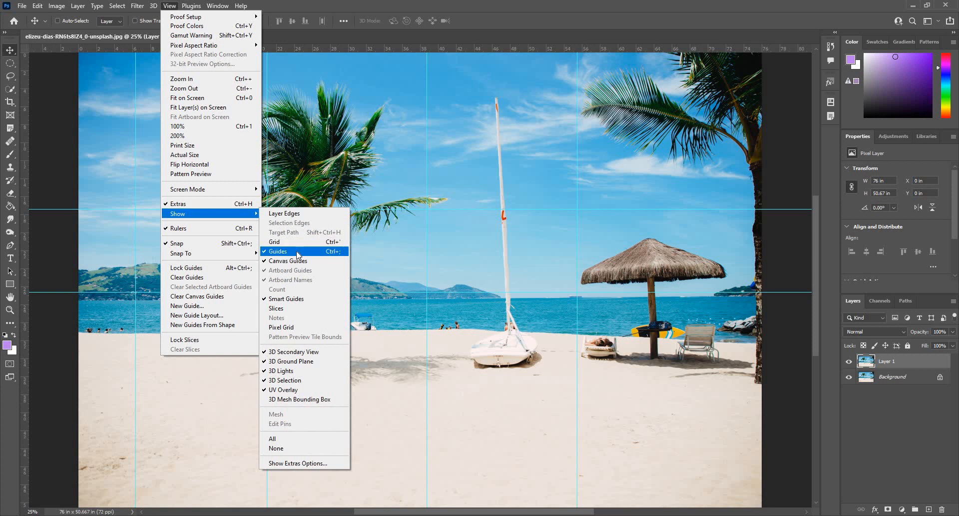
left_click(277, 252)
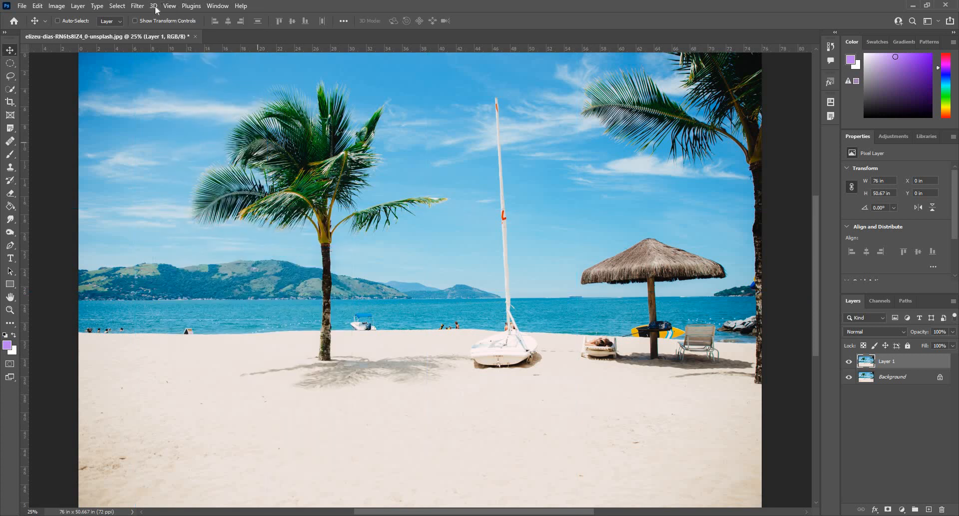
left_click(170, 6)
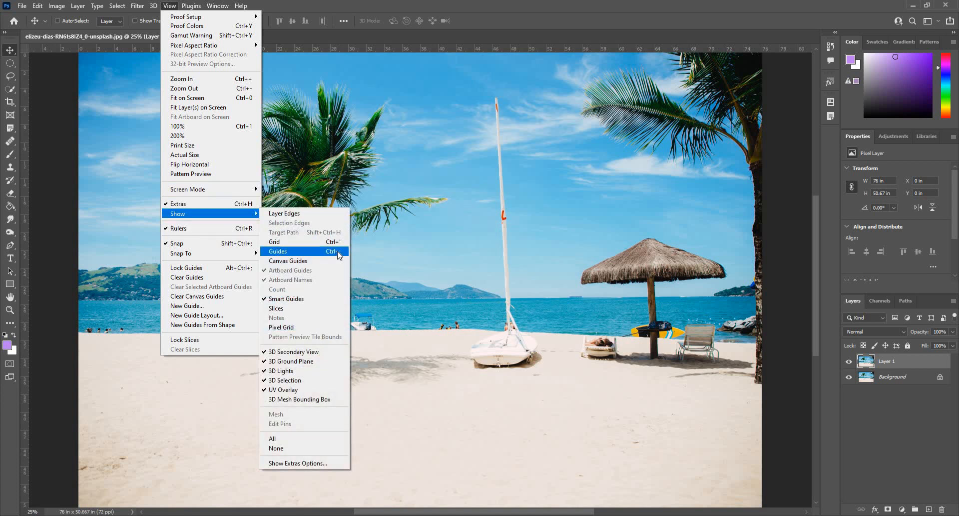
mouse_move(334, 254)
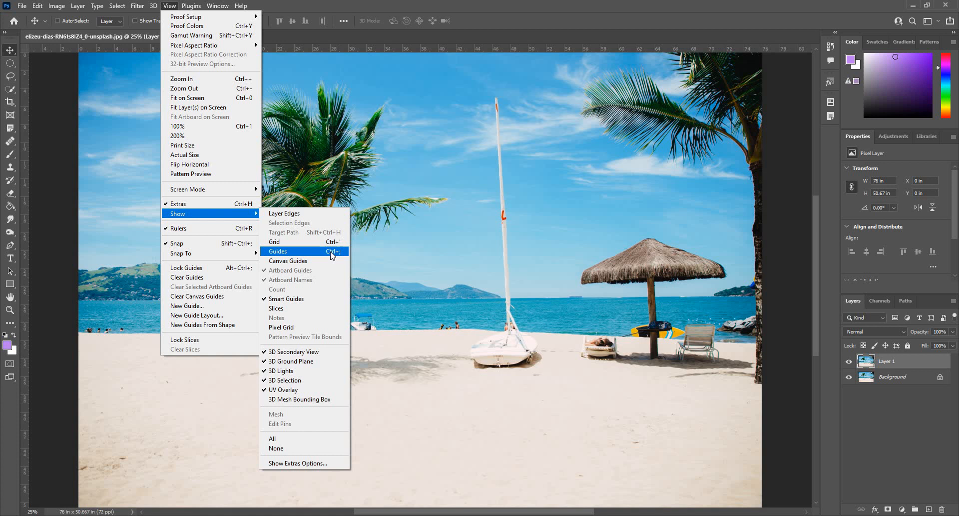
left_click(277, 252)
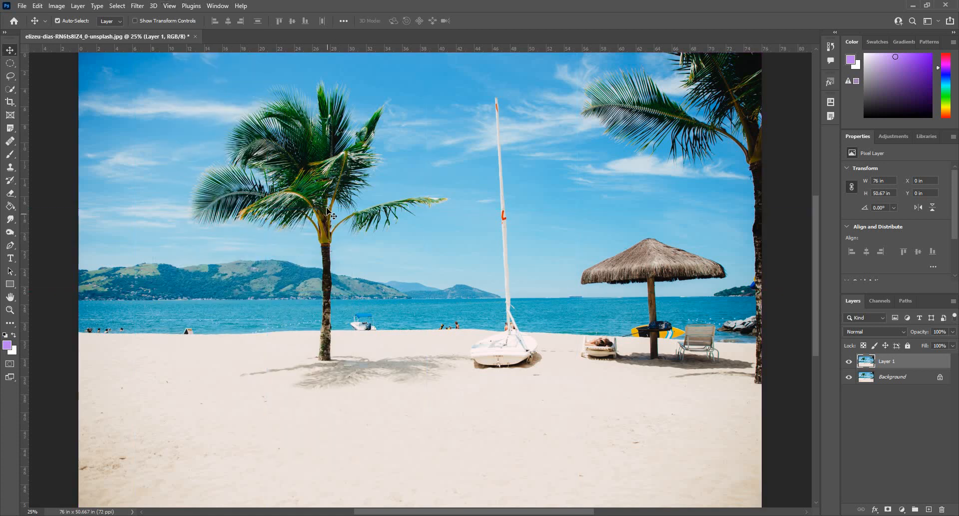
left_click(170, 6)
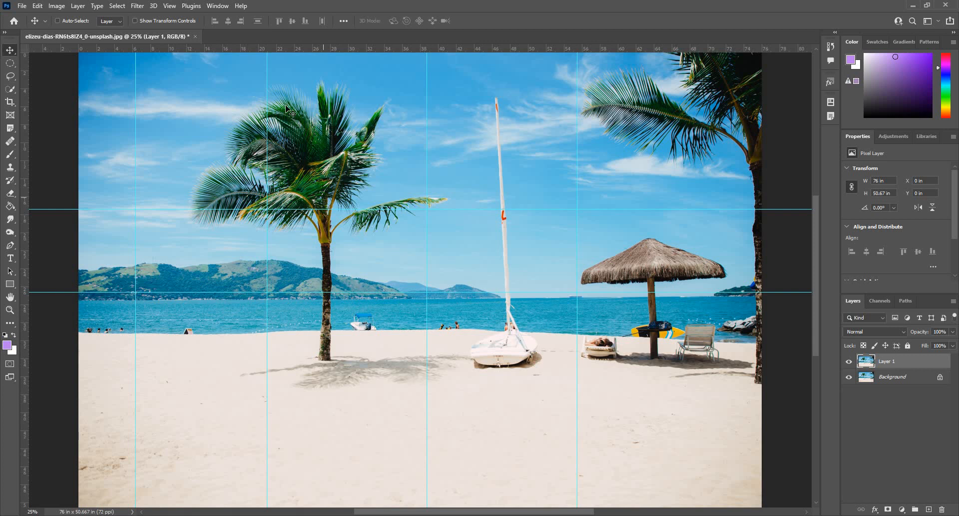
mouse_move(170, 6)
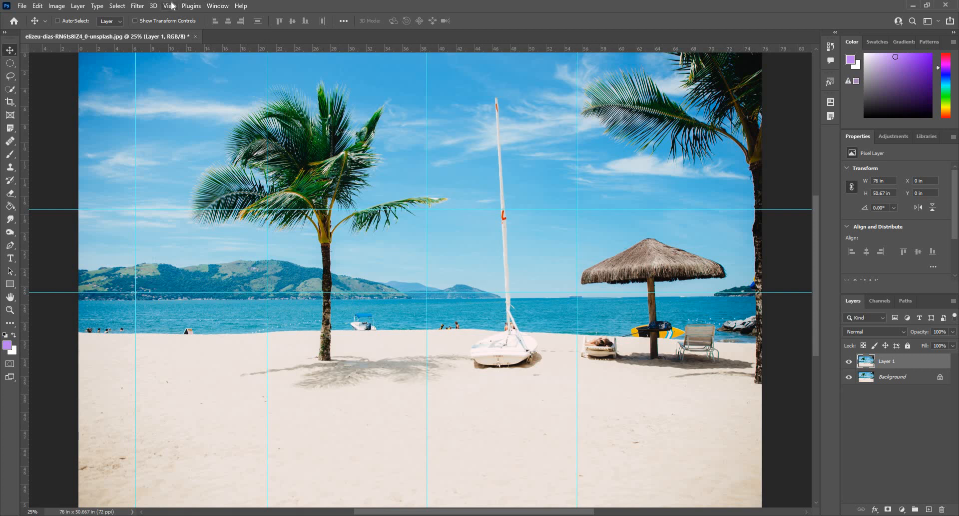
left_click(170, 6)
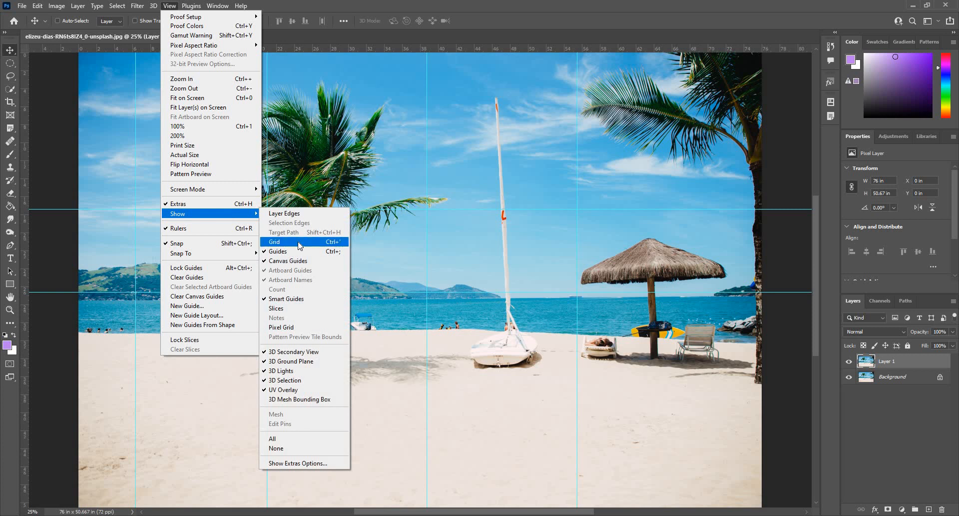
mouse_move(340, 249)
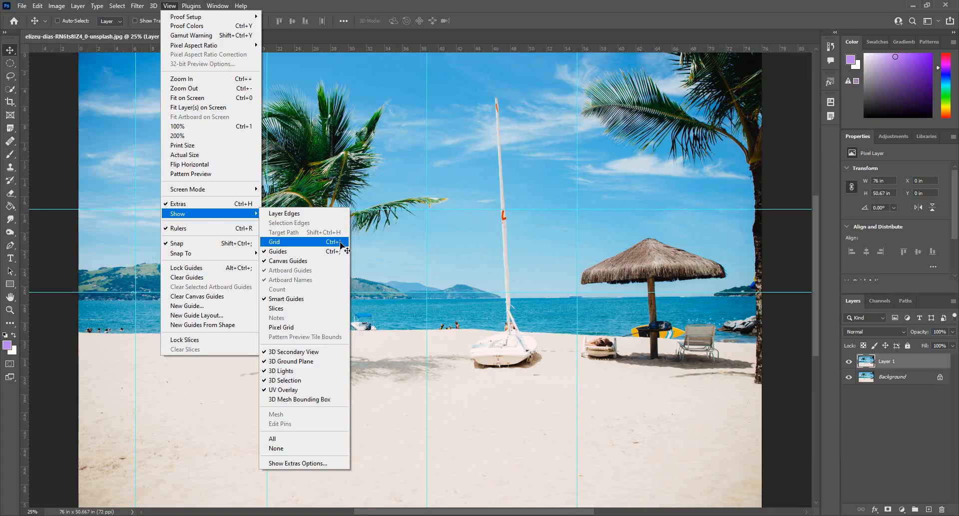
Turn on the grid and scale Layer 1 to about 103% so it overhangs the canvas.
left_click(275, 242)
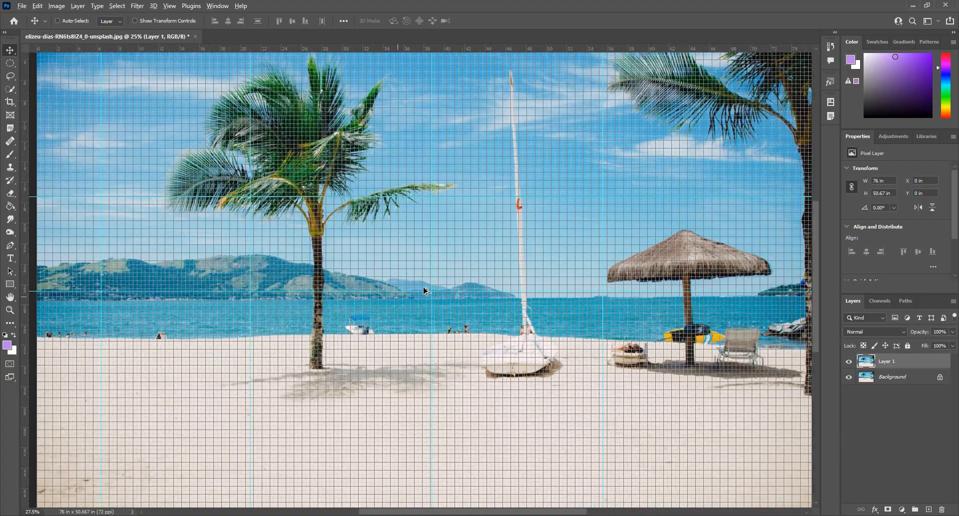
left_click(383, 286)
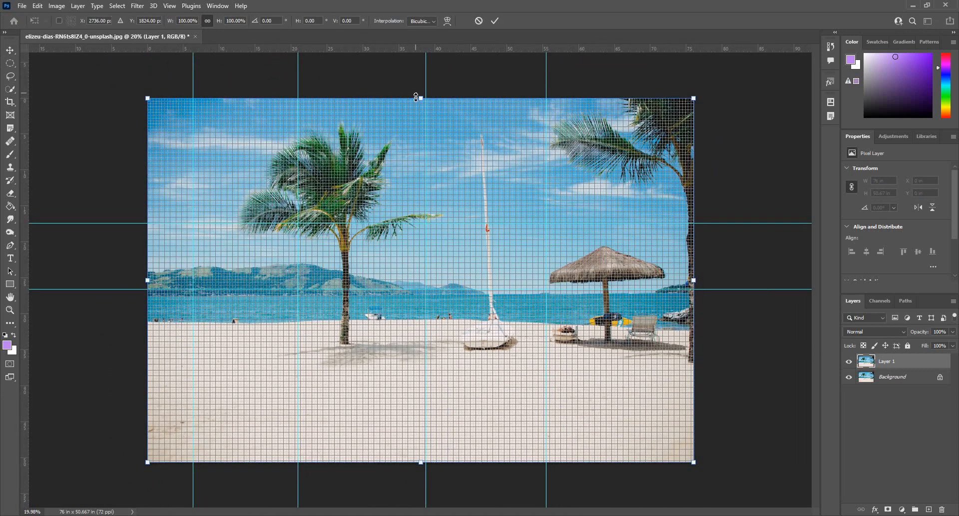
left_click_drag(419, 98, 419, 86)
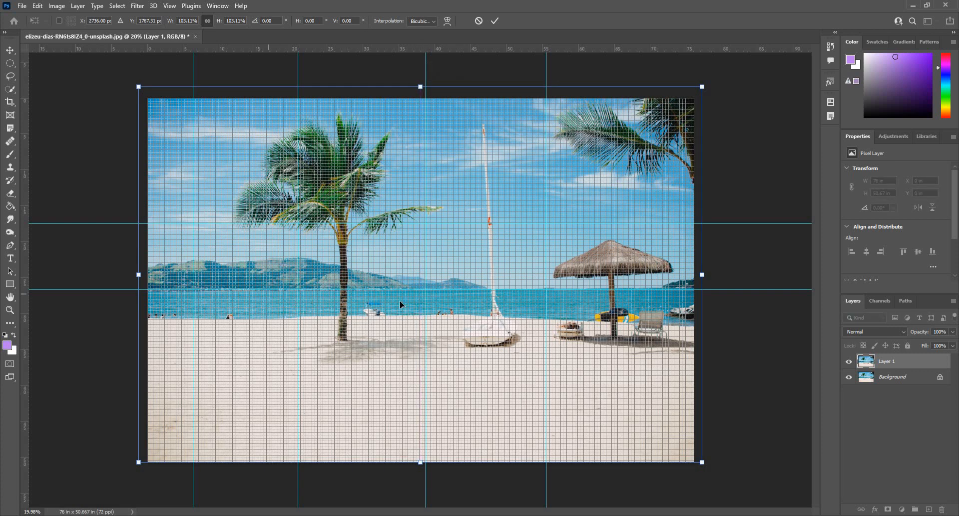
mouse_move(301, 354)
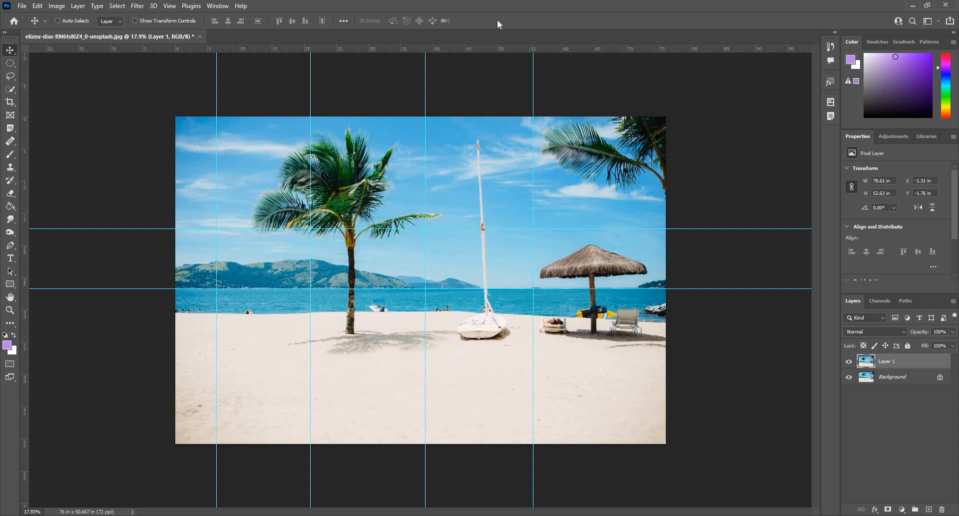
Drag the photo so its left edge meets the canvas at X 0, show the grid and enable Auto-Select.
left_click(170, 6)
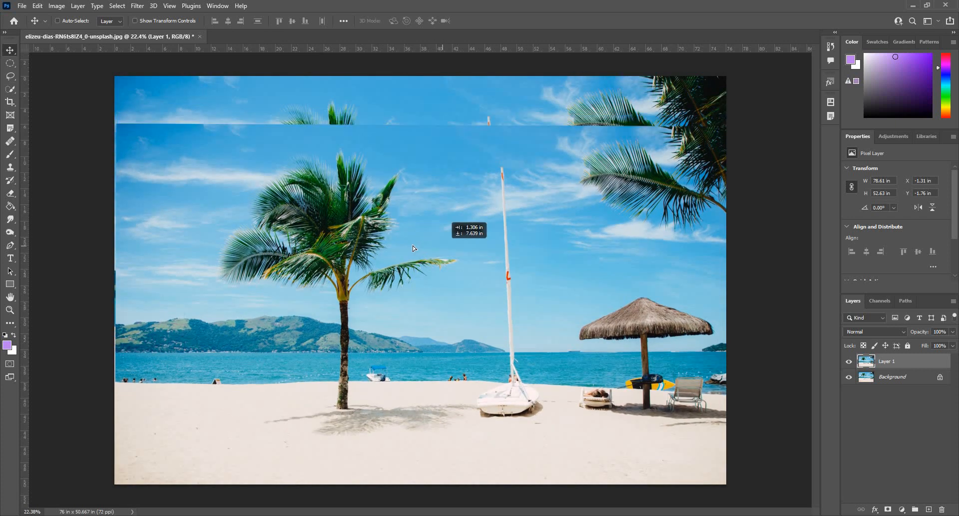
left_click_drag(413, 248, 504, 162)
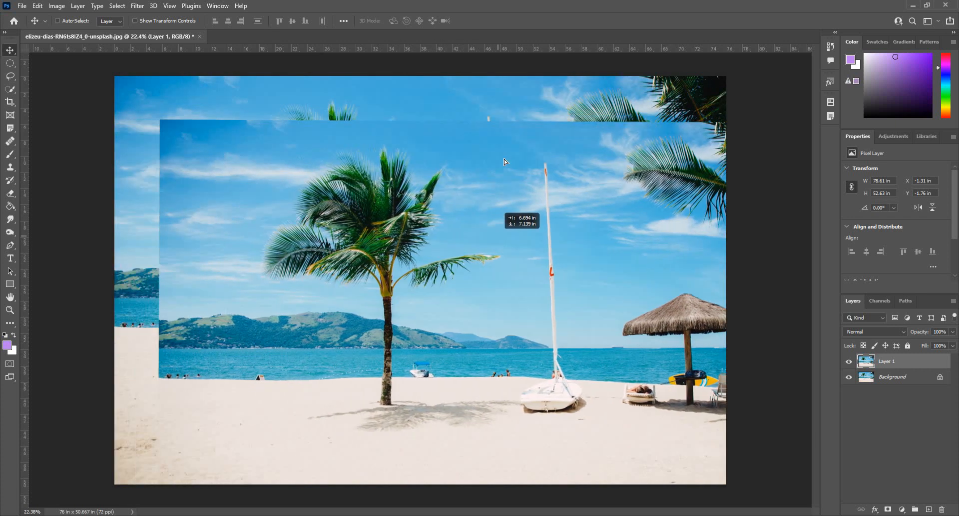
left_click_drag(505, 162, 444, 194)
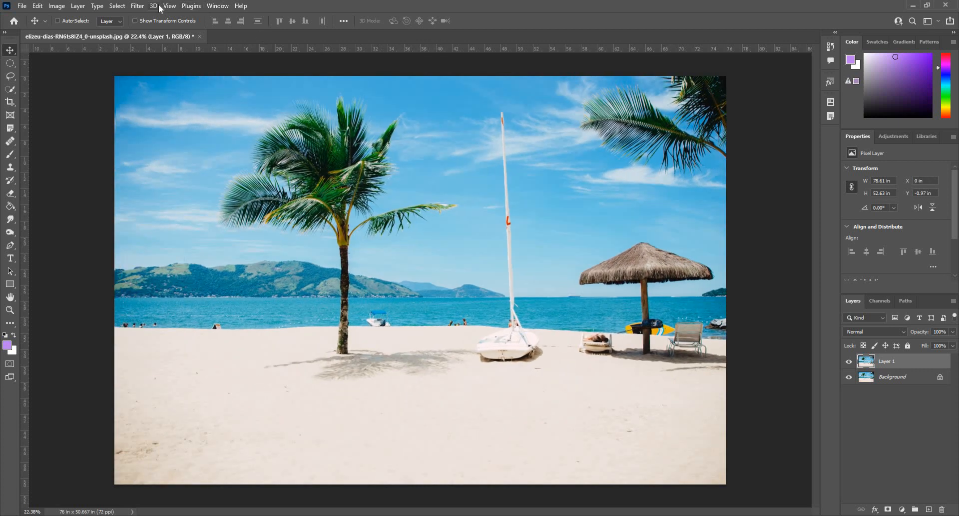
left_click(170, 6)
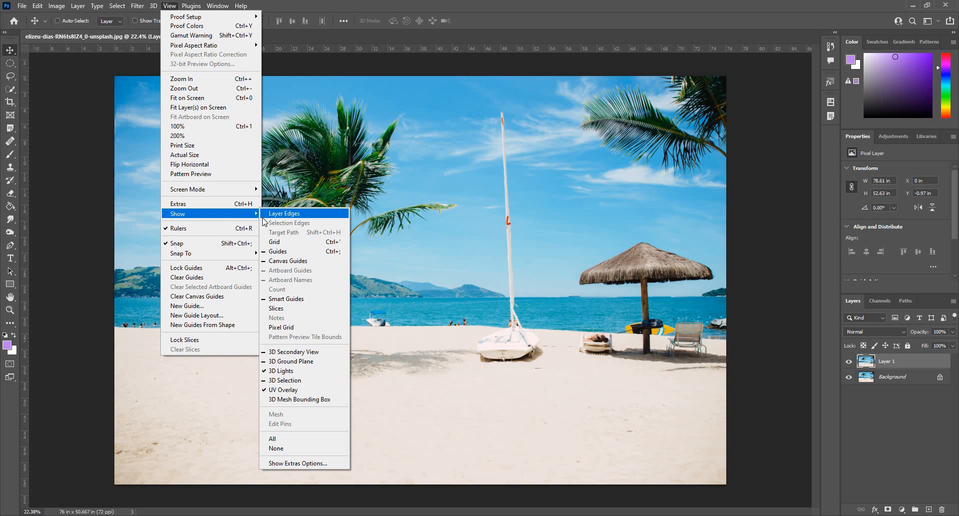
mouse_move(287, 299)
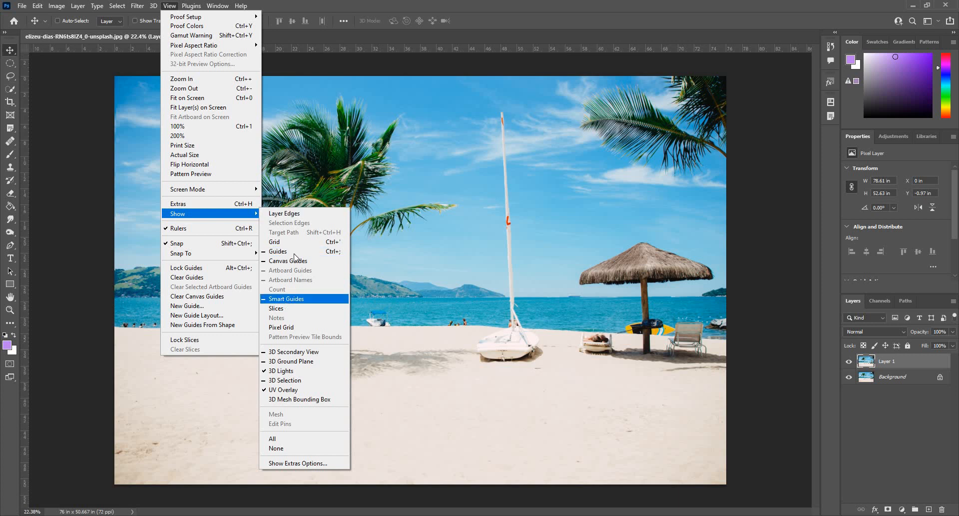
left_click(277, 251)
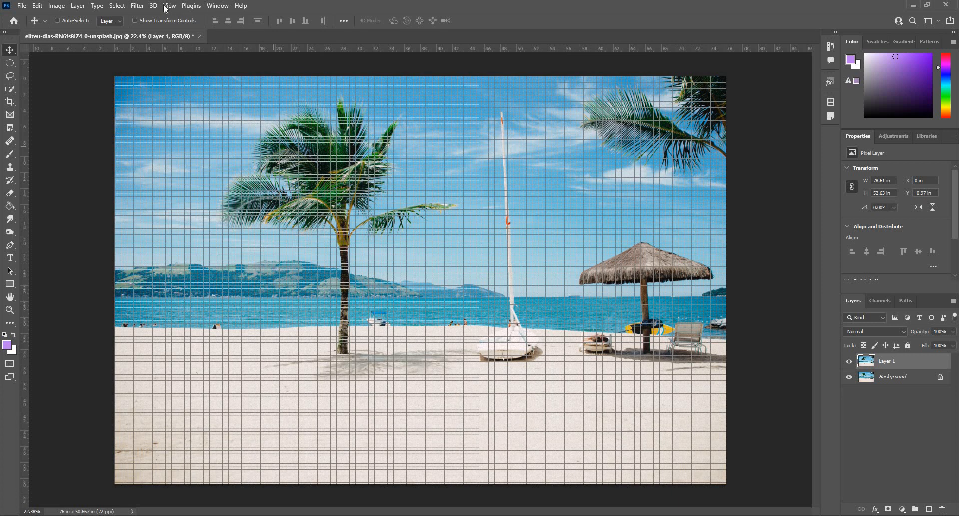
left_click(169, 6)
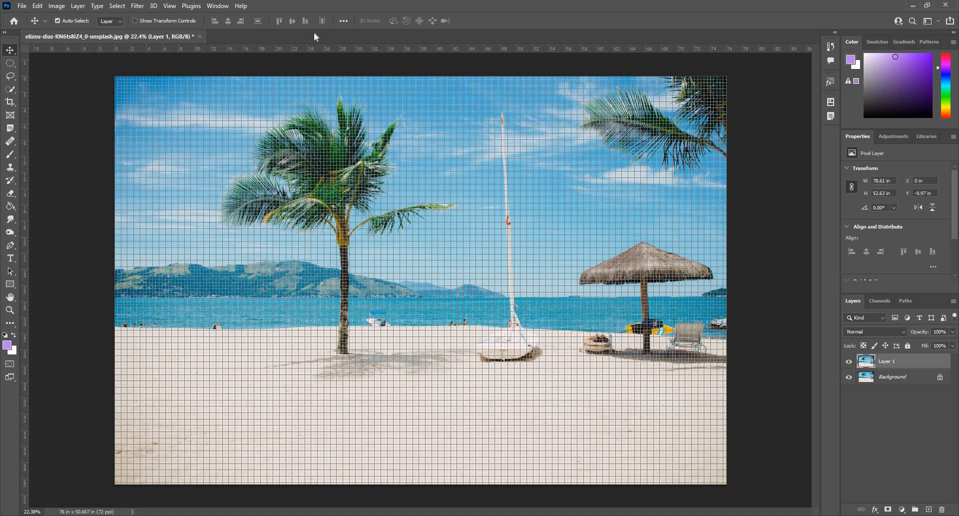
Hide the grid via View > Show, then slide the photo right and back into line.
left_click(170, 6)
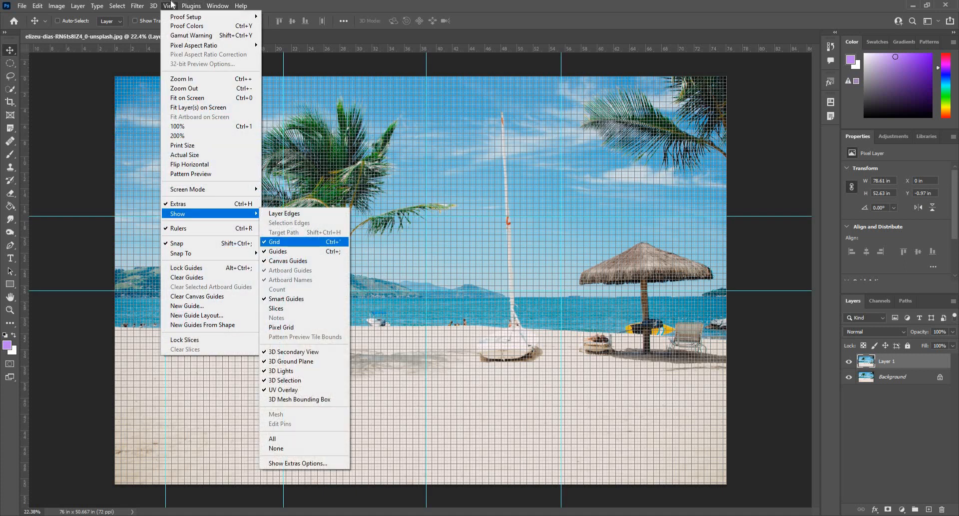
left_click(274, 242)
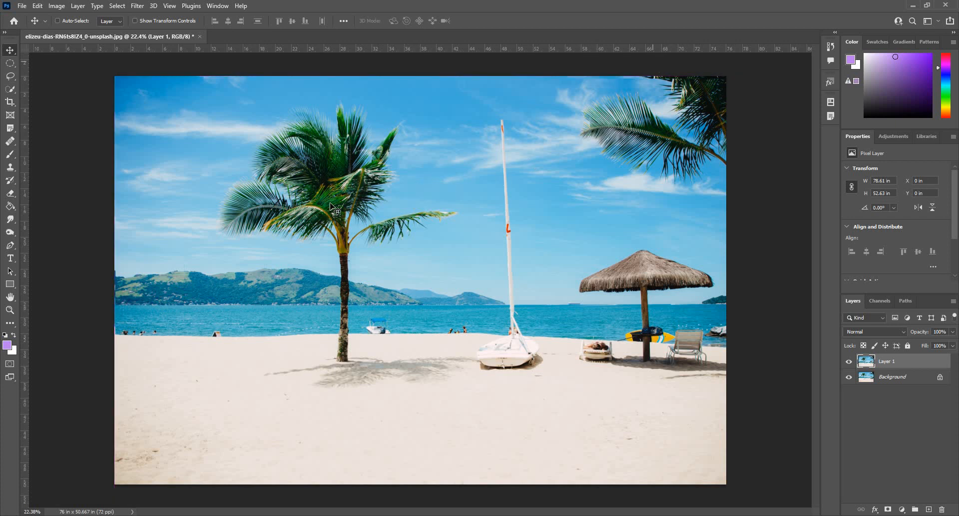
left_click_drag(331, 206, 353, 195)
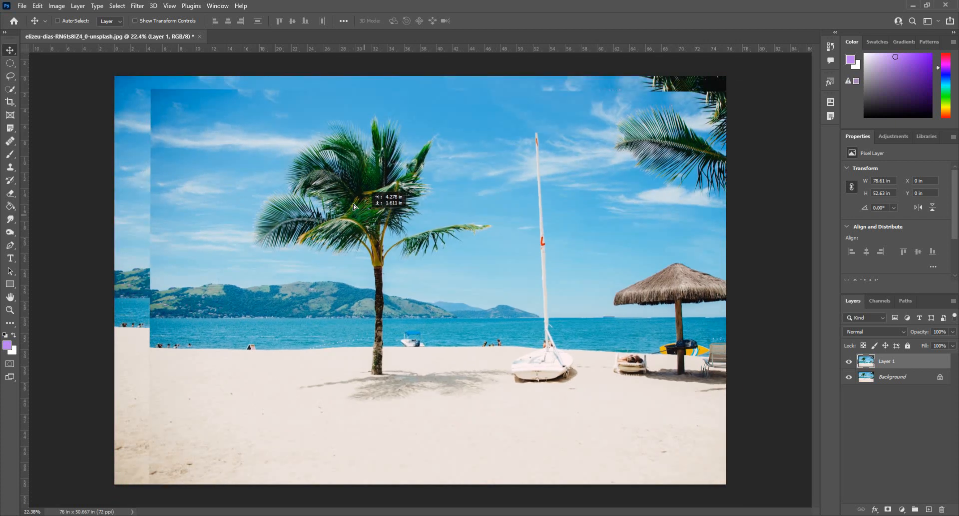
left_click_drag(352, 205, 321, 206)
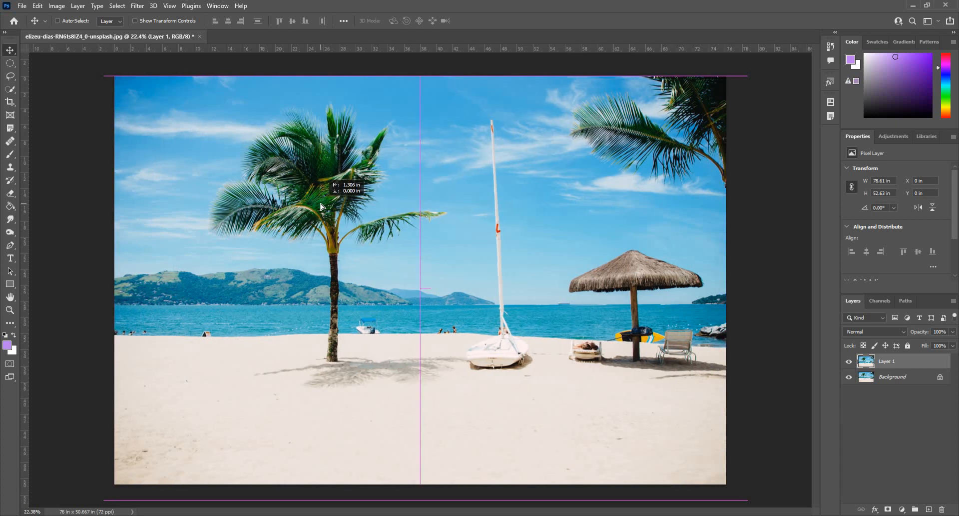
mouse_move(323, 201)
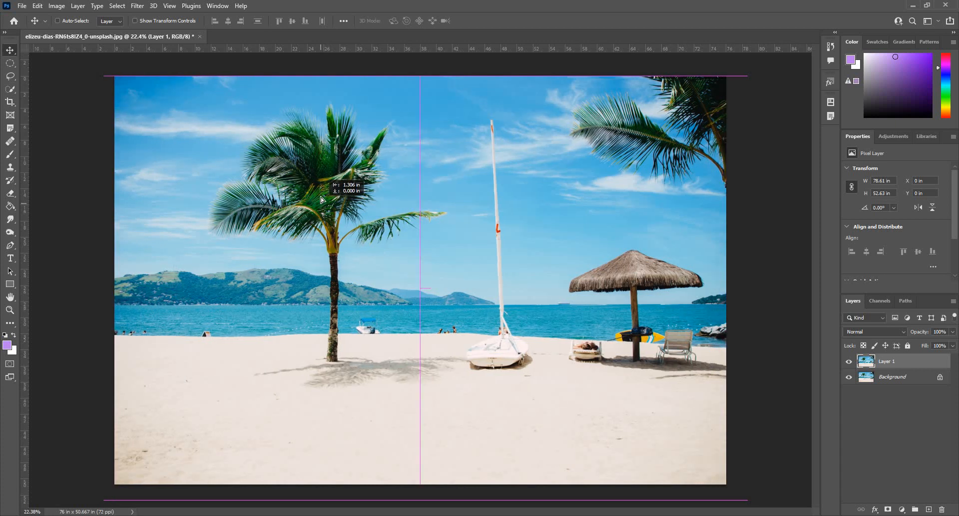
Nudge the photo with smart guides until it overhangs the canvas evenly on all sides.
left_click_drag(320, 199, 323, 168)
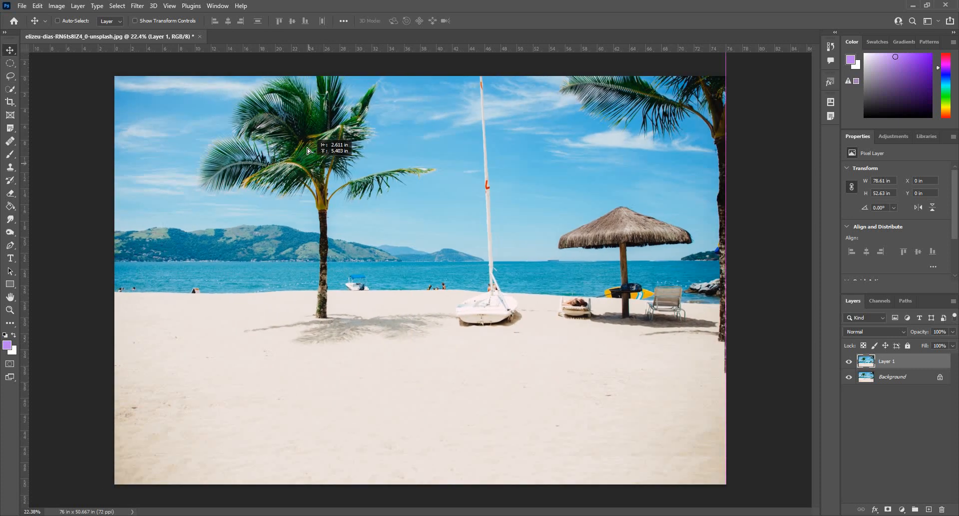
left_click_drag(309, 151, 328, 185)
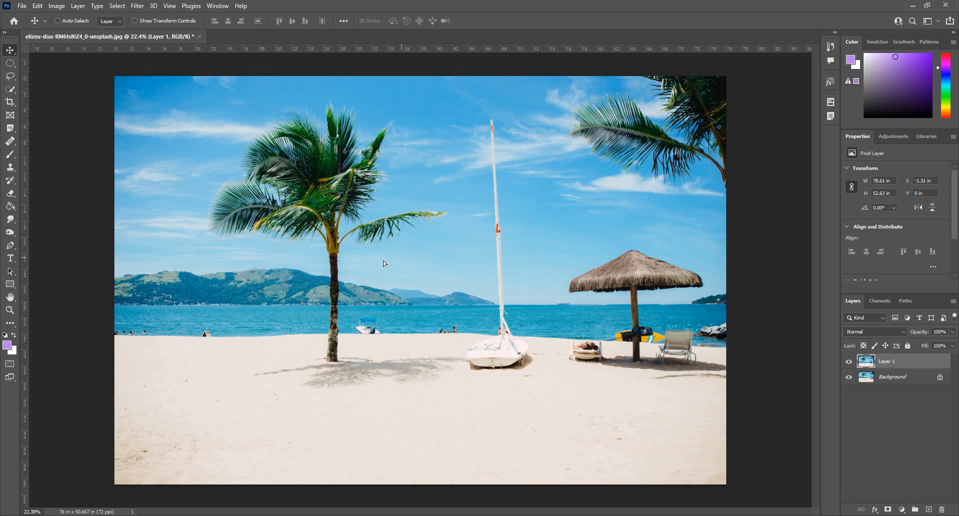
left_click_drag(383, 263, 400, 268)
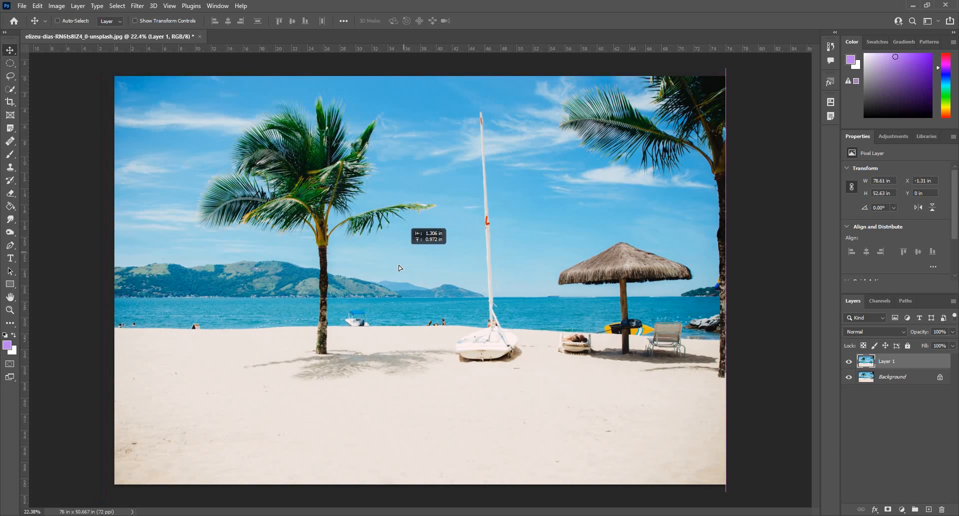
left_click_drag(399, 268, 478, 218)
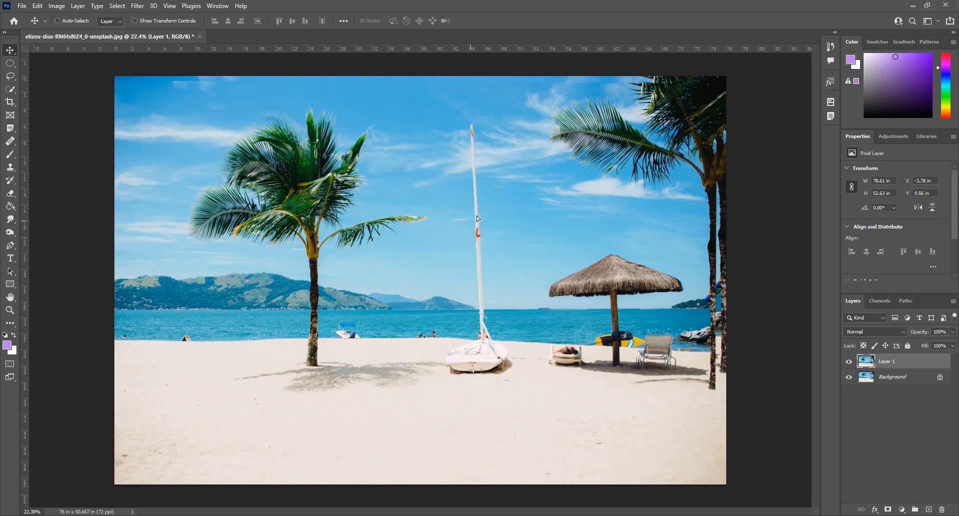
left_click_drag(478, 219, 383, 160)
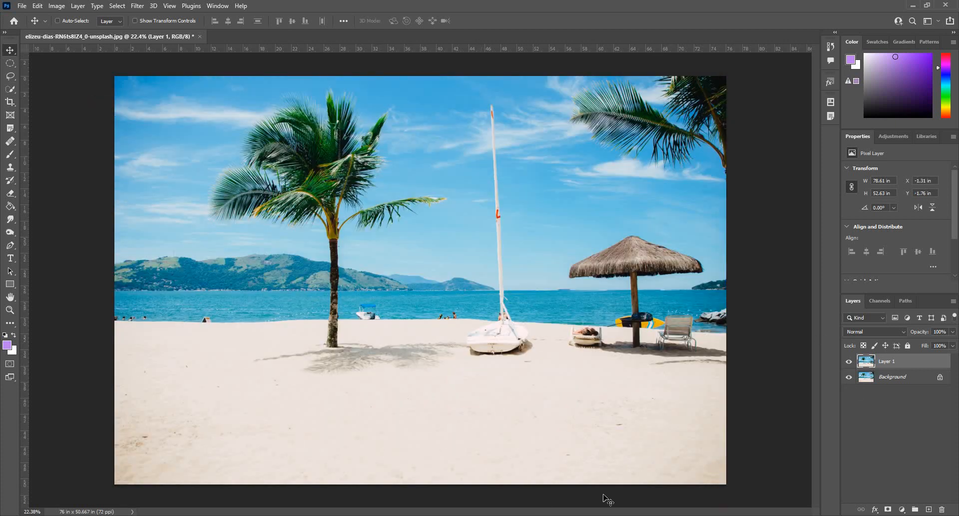
mouse_move(170, 141)
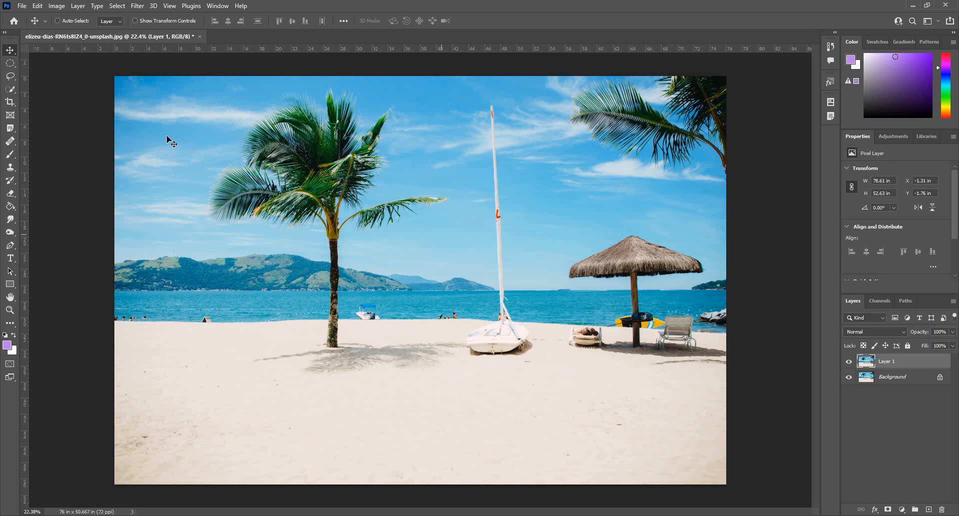
mouse_move(483, 226)
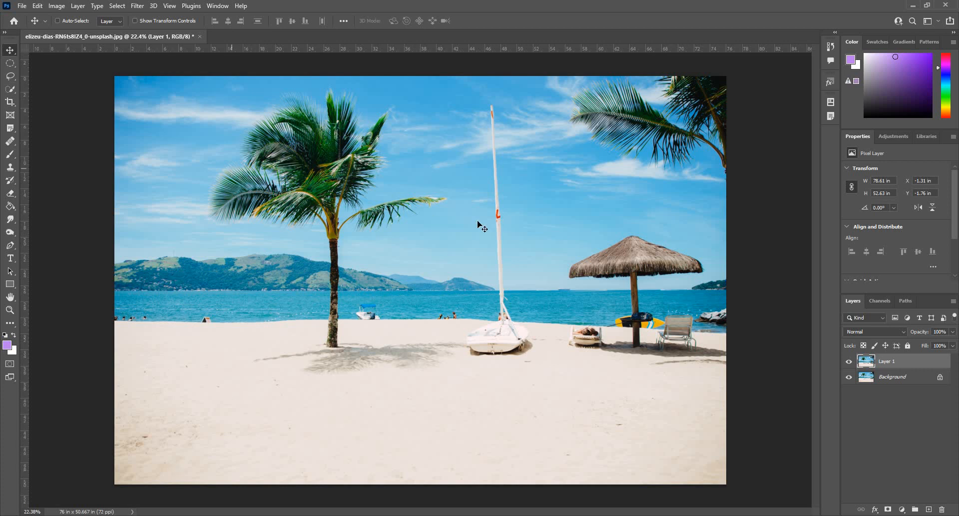